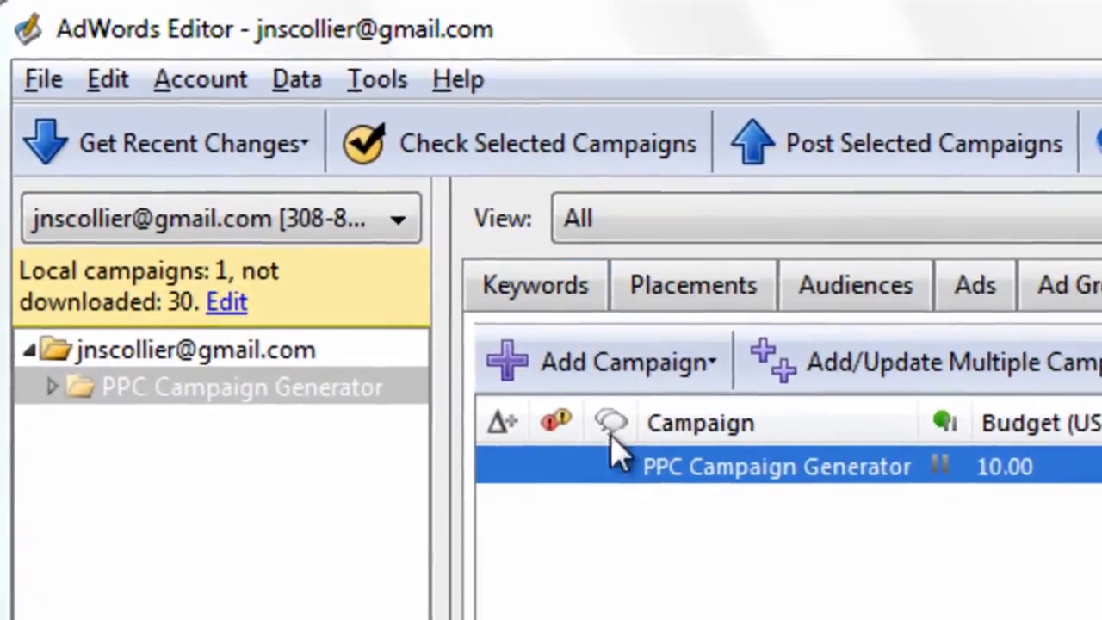
Narrow the phrase-match keyword ideas to the Clothing subcategory under Apparel
left_click(375, 79)
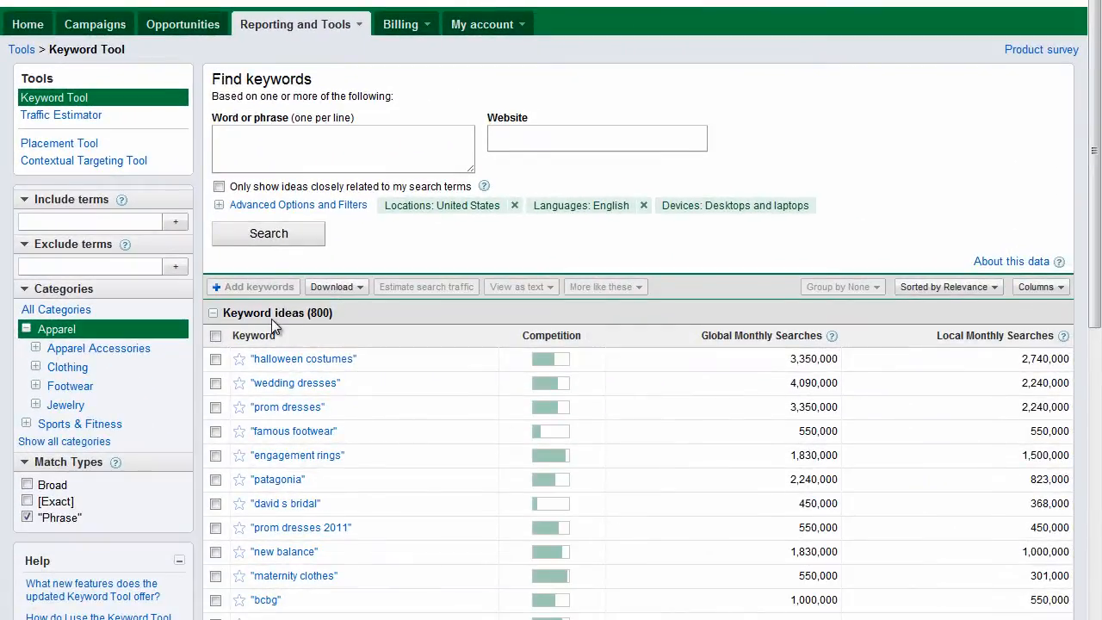
left_click(35, 366)
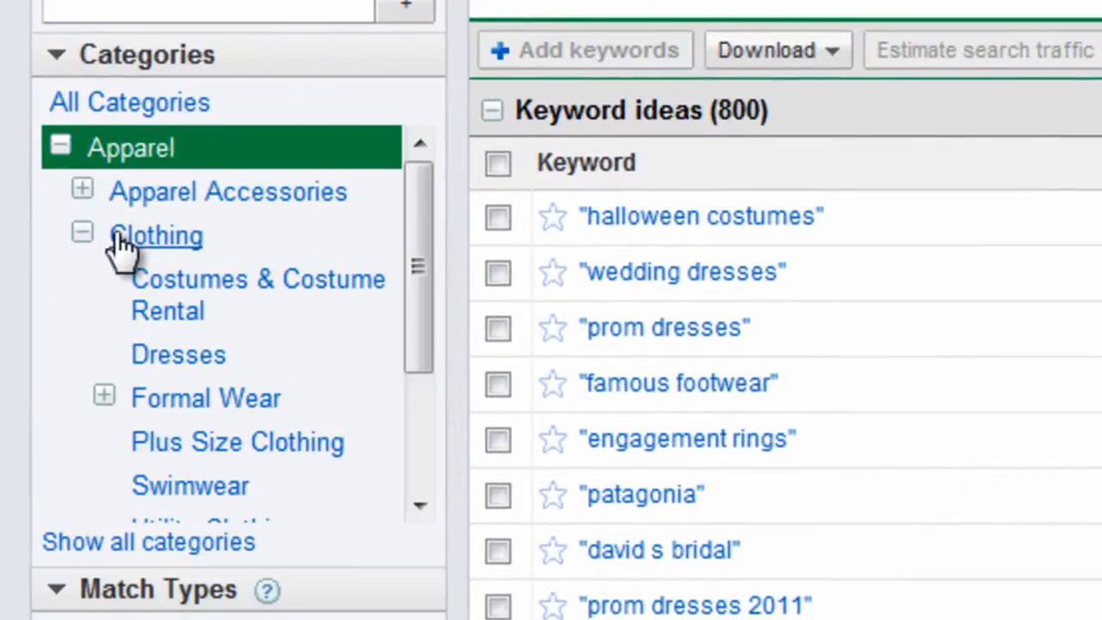
left_click(155, 234)
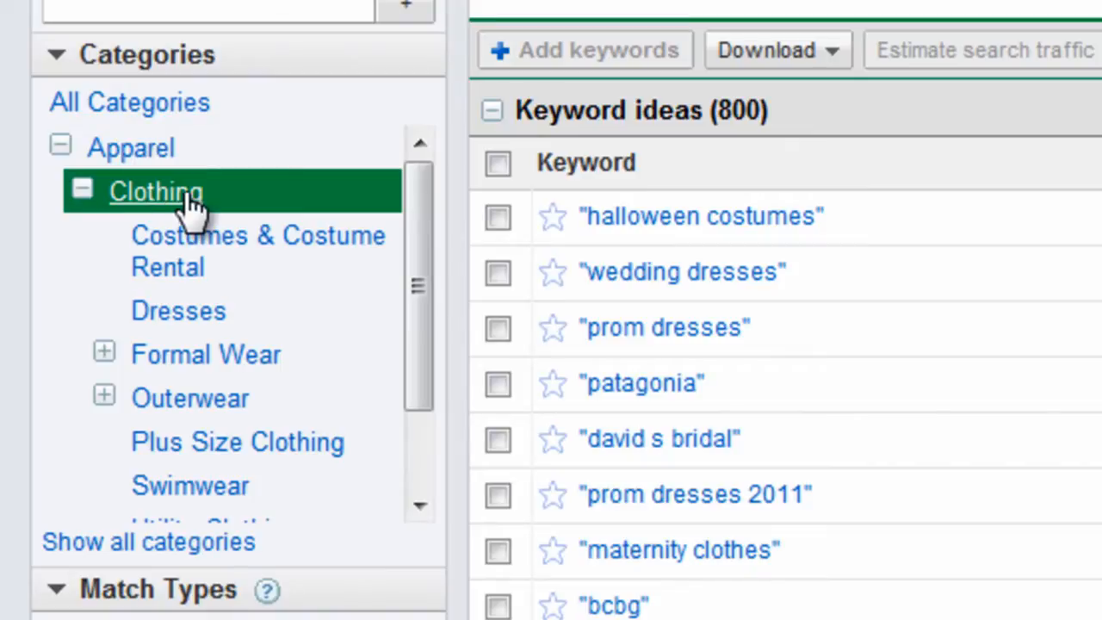
Request a download of the filtered keyword ideas list
left_click(765, 49)
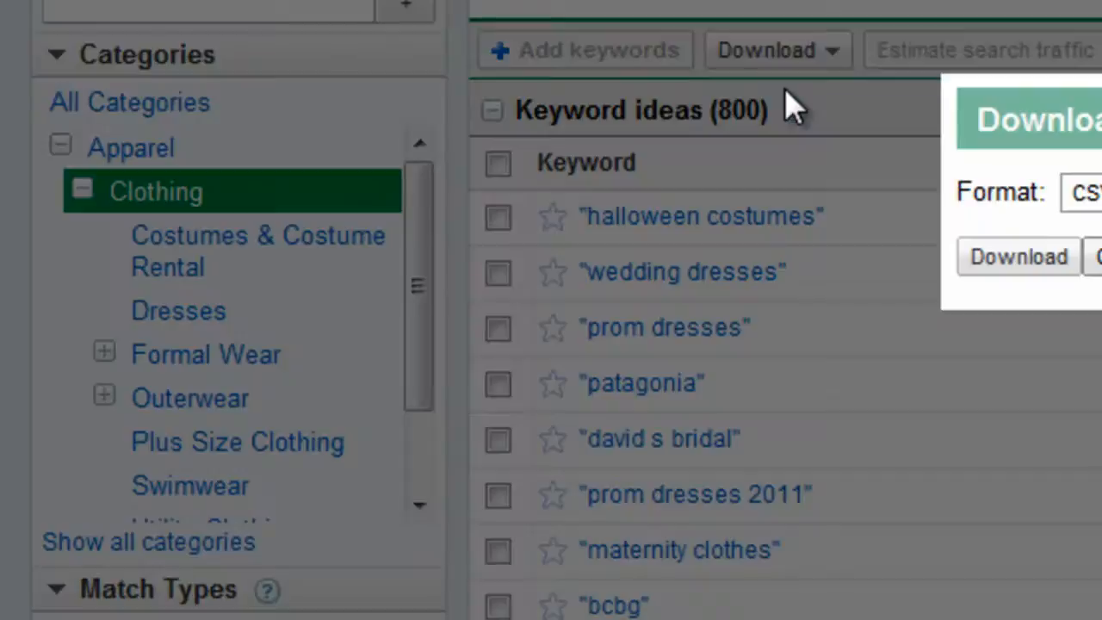
left_click(1018, 255)
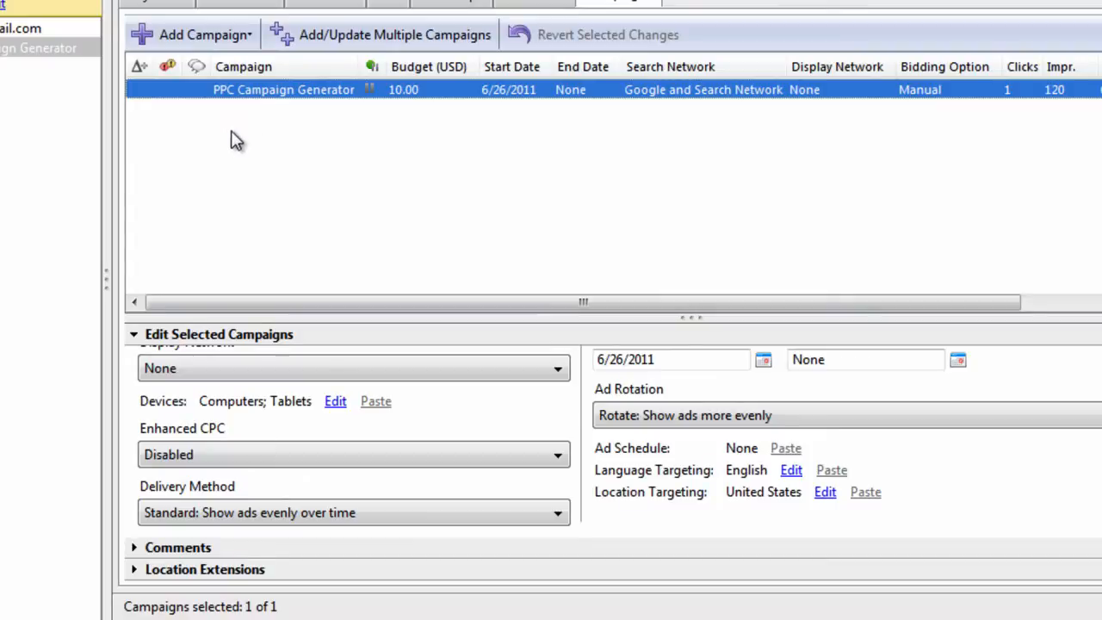
Add a new CPC campaign with its first ad group and go to its keywords
left_click(203, 34)
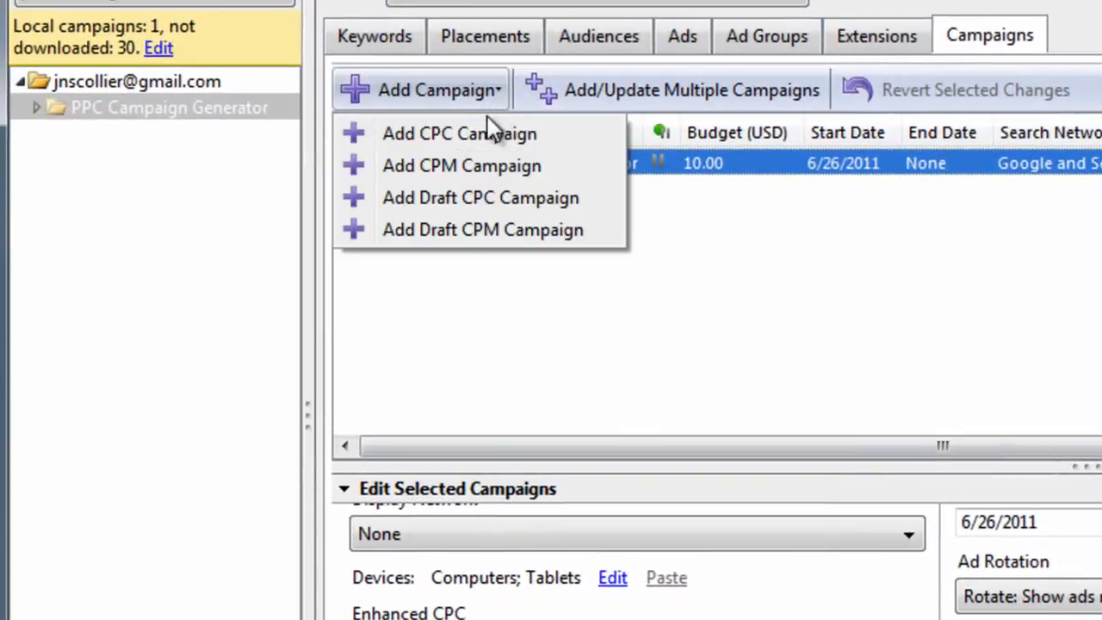
left_click(458, 134)
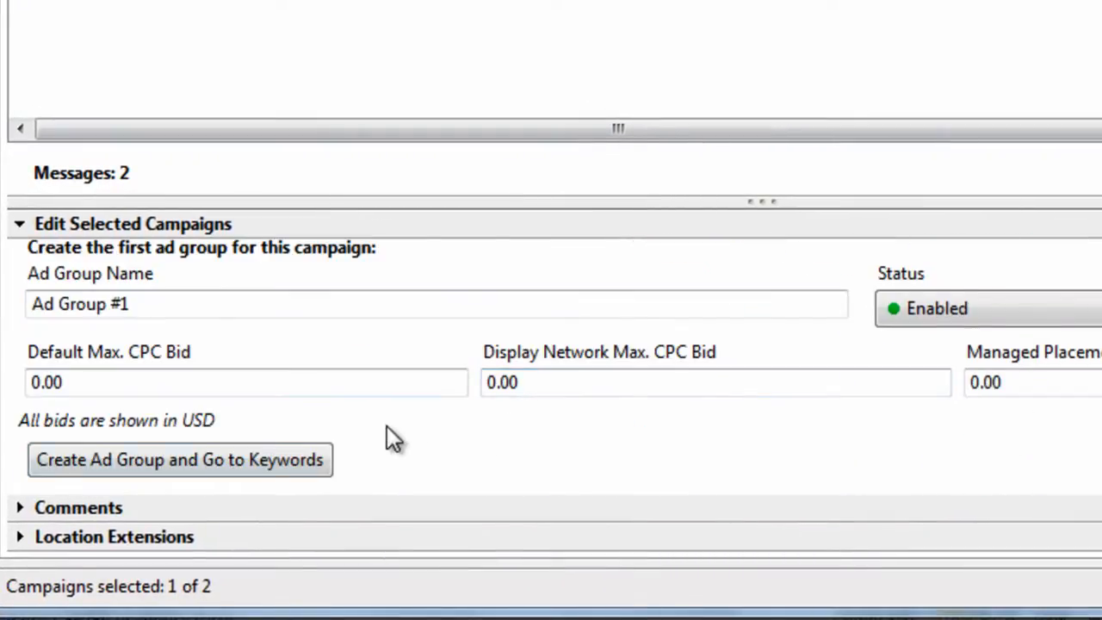
left_click(180, 458)
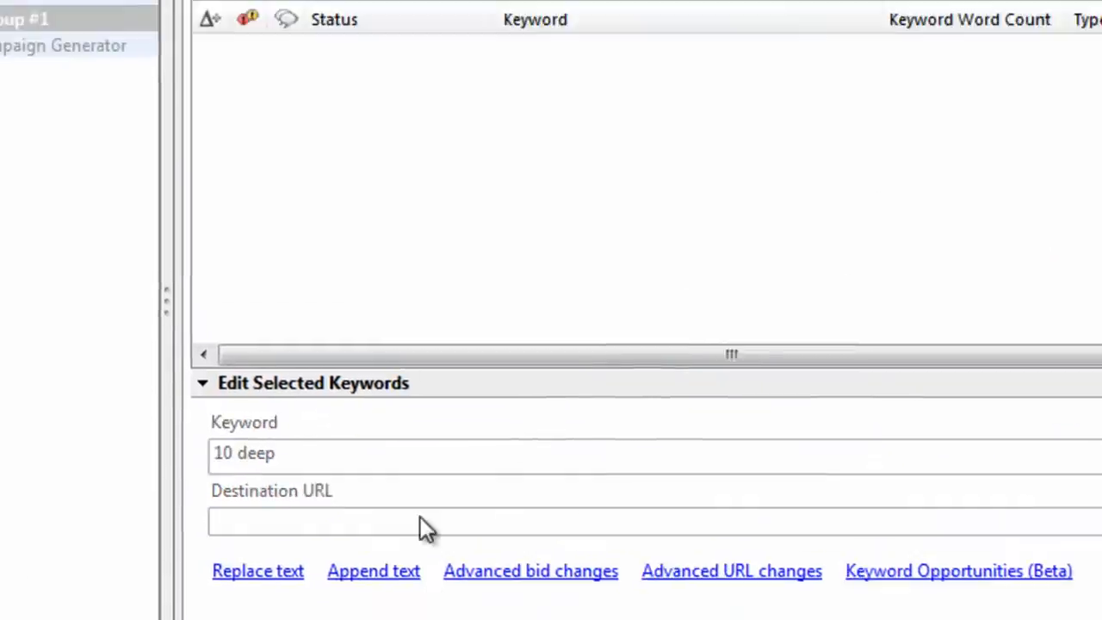
Bulk-import the 800 pasted apparel keywords into Ad Group #1 and review the changes
left_click(827, 93)
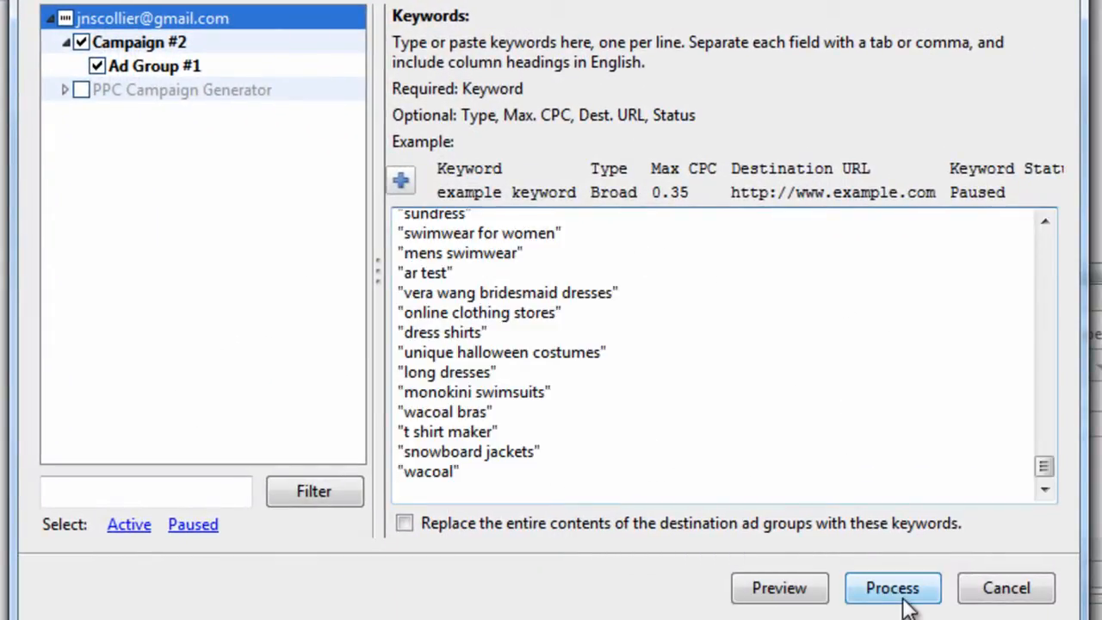
left_click(892, 589)
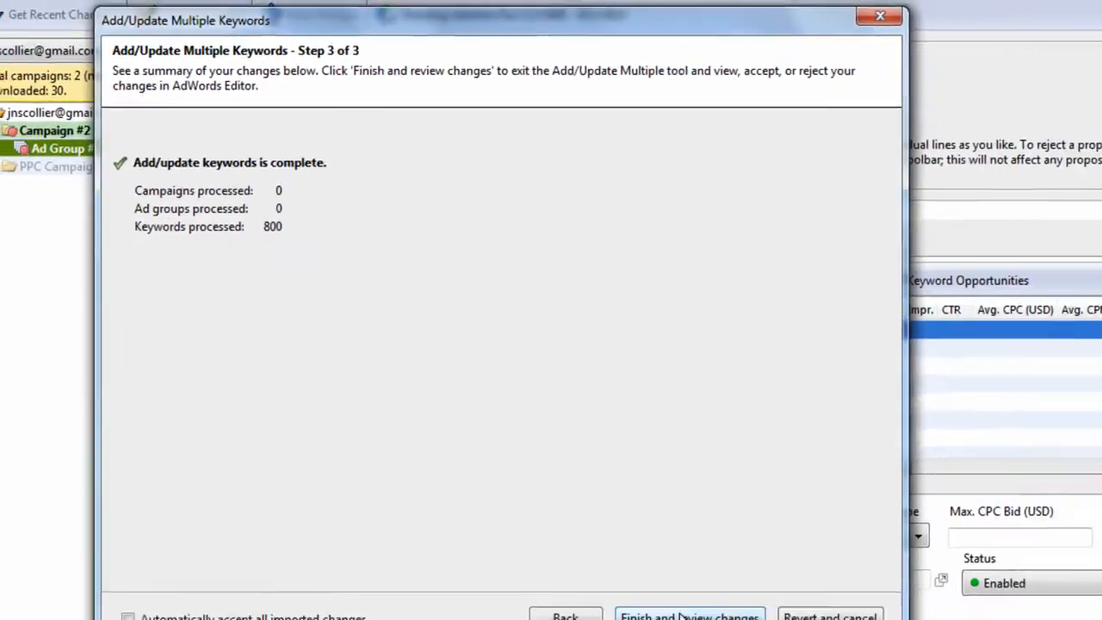
left_click(689, 617)
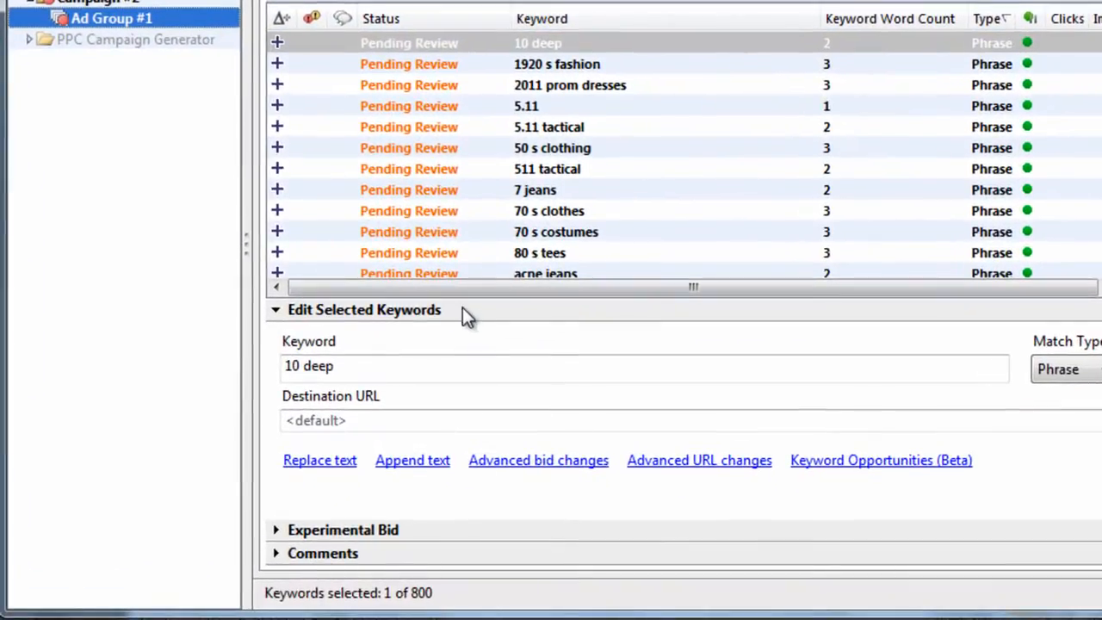
left_click(548, 169)
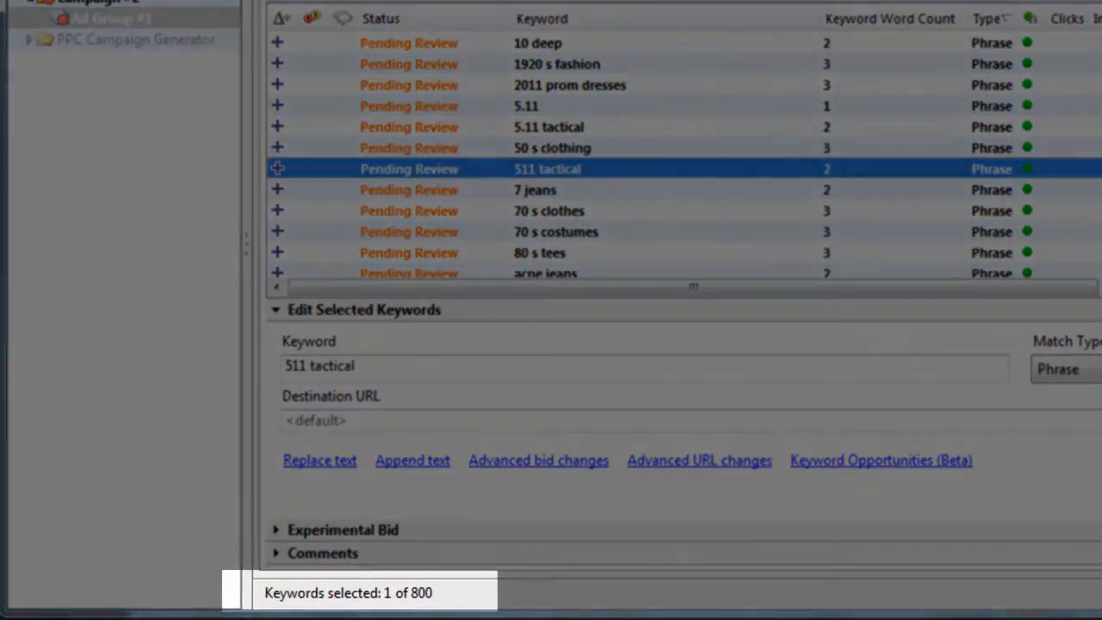
scroll("down", 3)
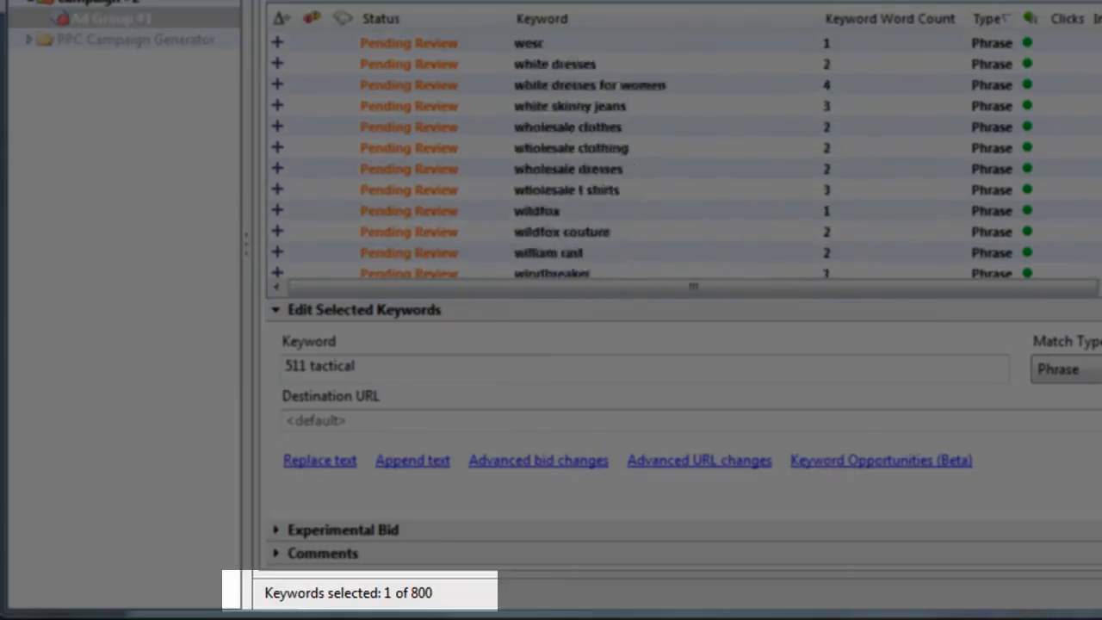
left_click(110, 17)
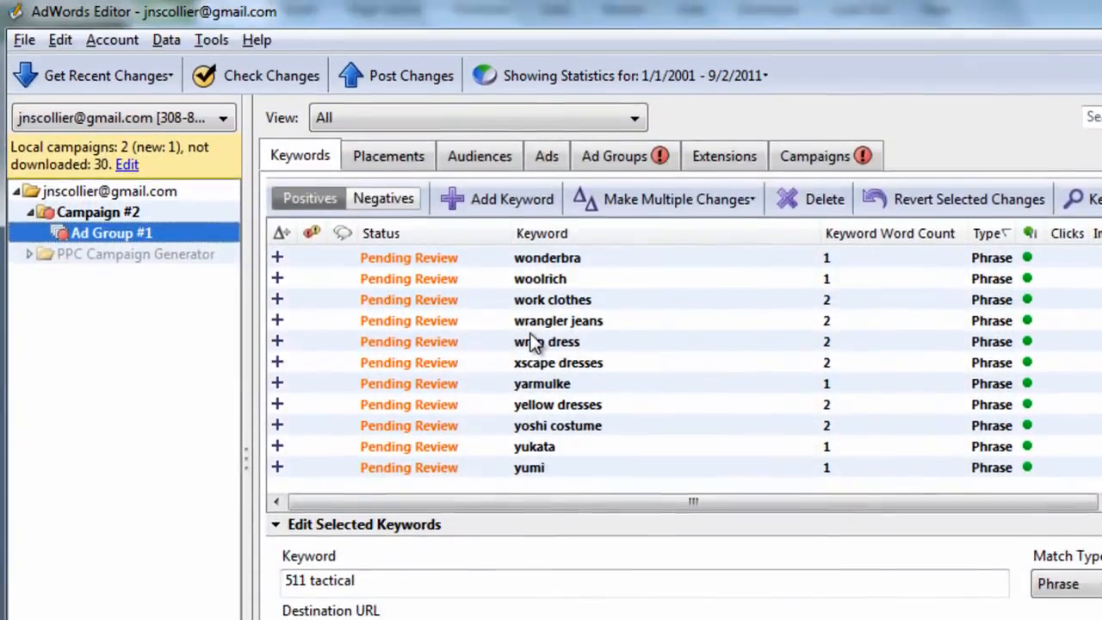
left_click(547, 344)
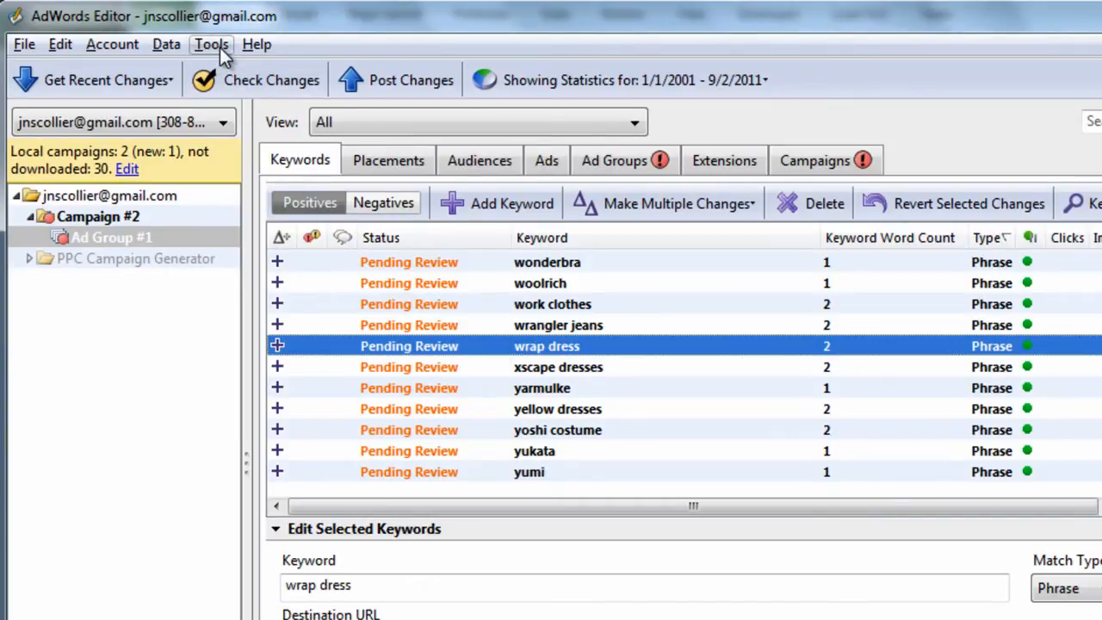
left_click(211, 44)
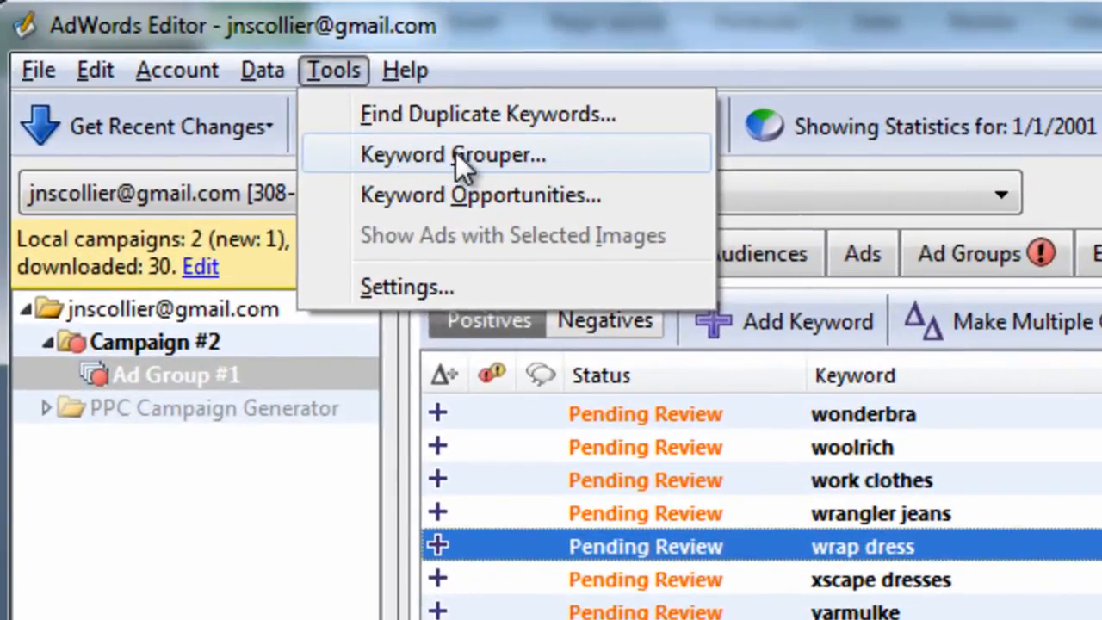
Generate common terms like Clothing, Costumes and Halloween from Ad Group #1's 800 keywords
left_click(451, 155)
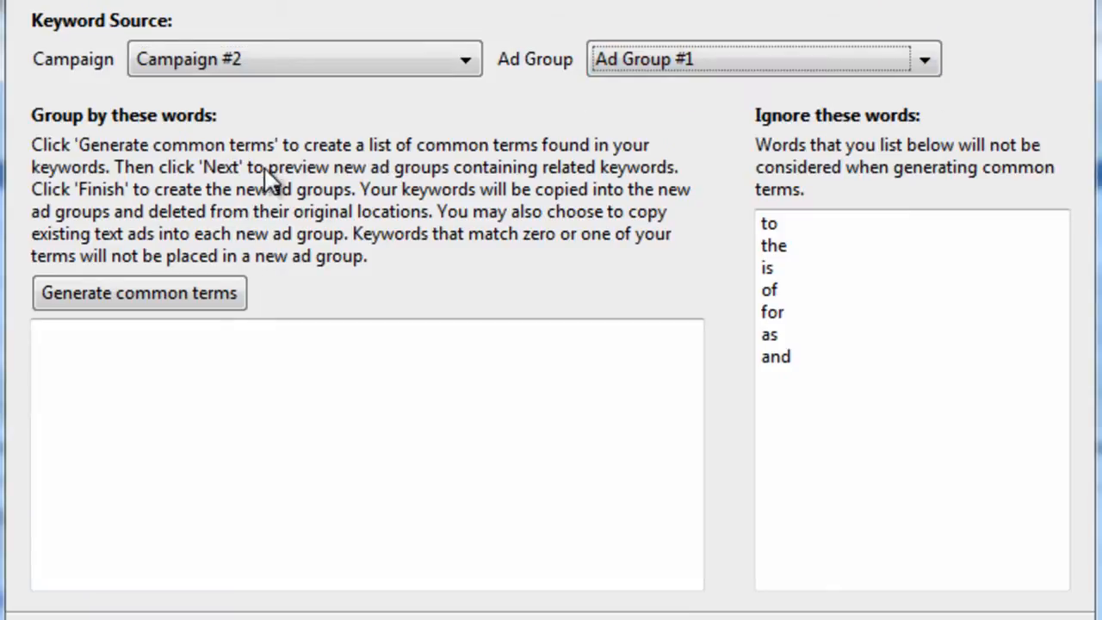
left_click(138, 292)
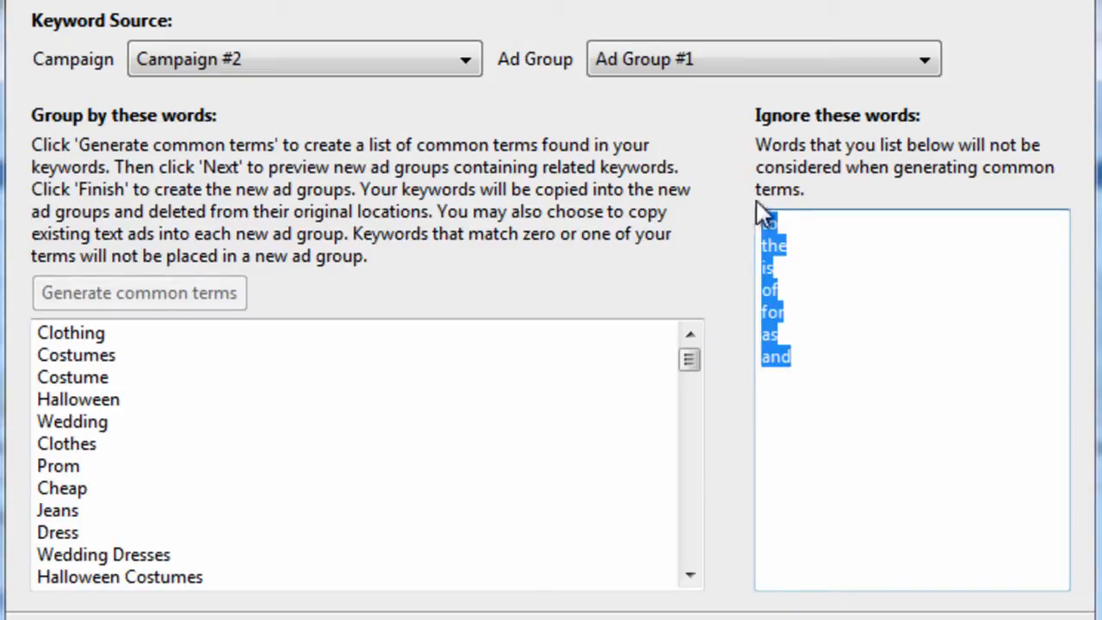
mouse_move(651, 354)
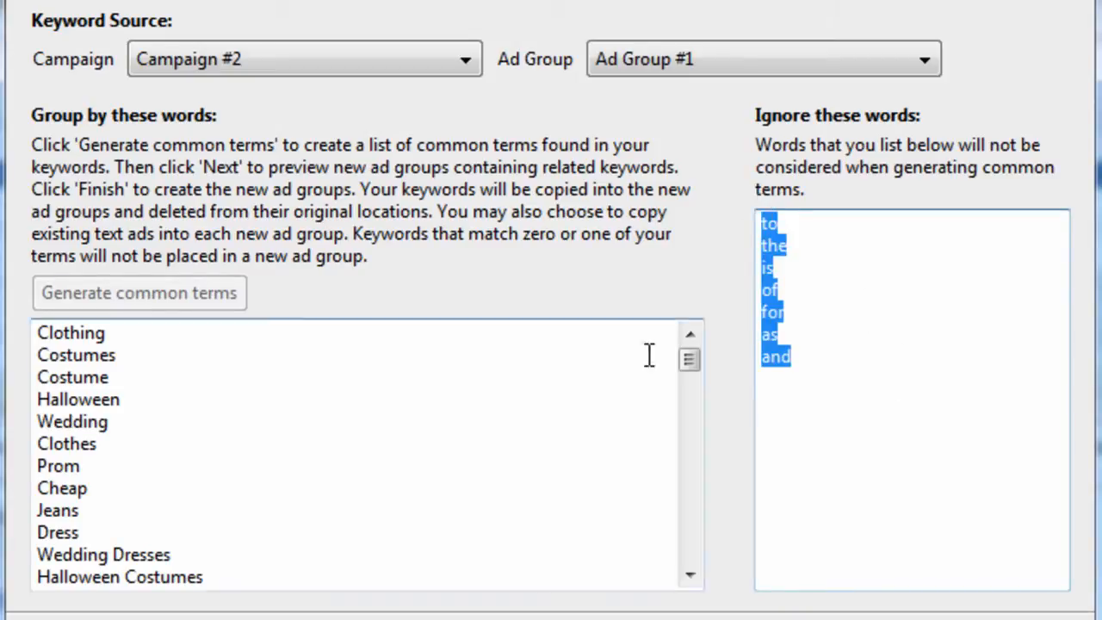
left_click(830, 356)
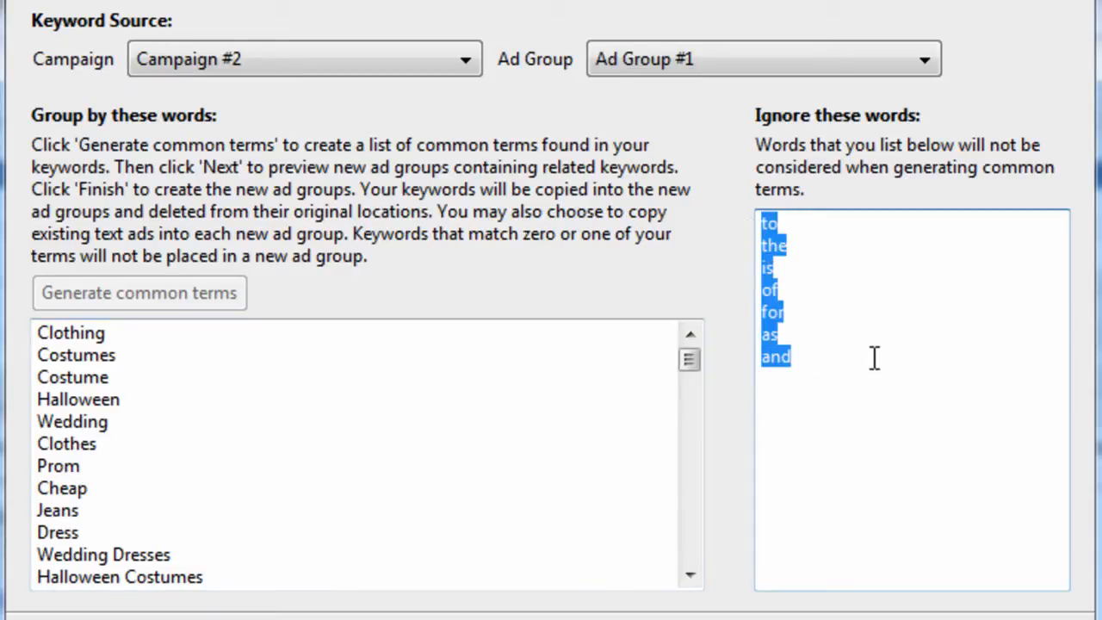
mouse_move(854, 385)
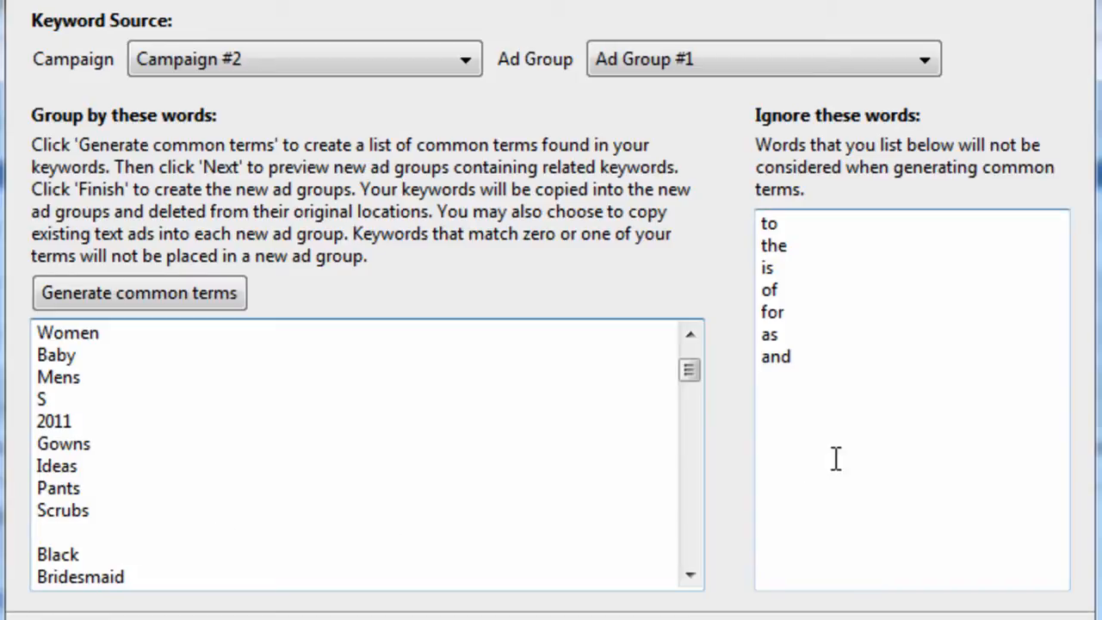
Add T and S to the ignored words and regenerate the common terms
type("T")
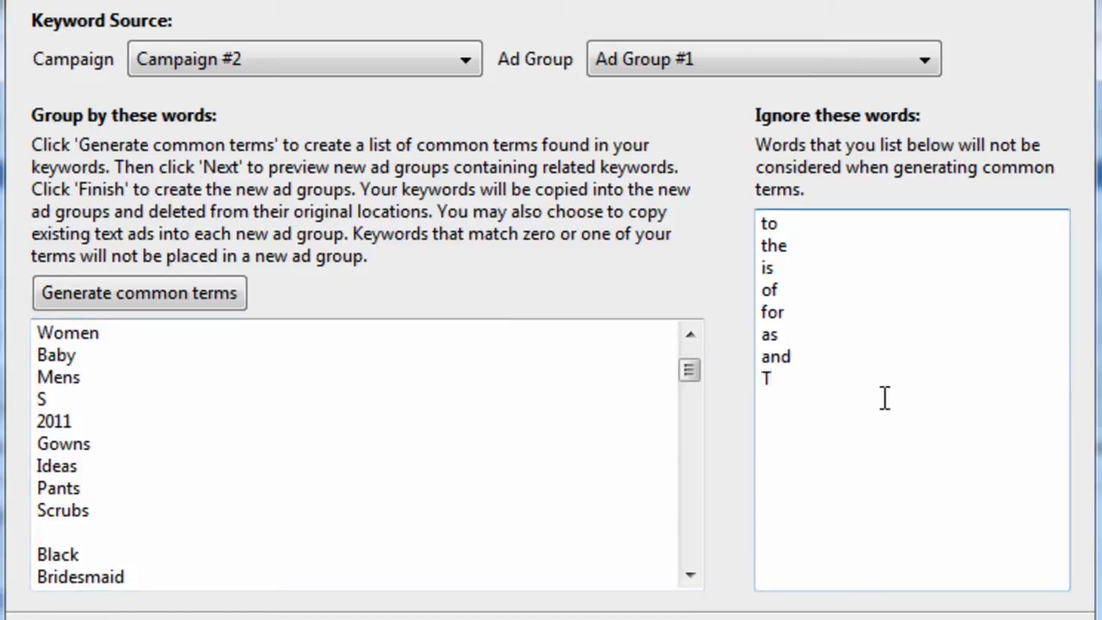
type("S")
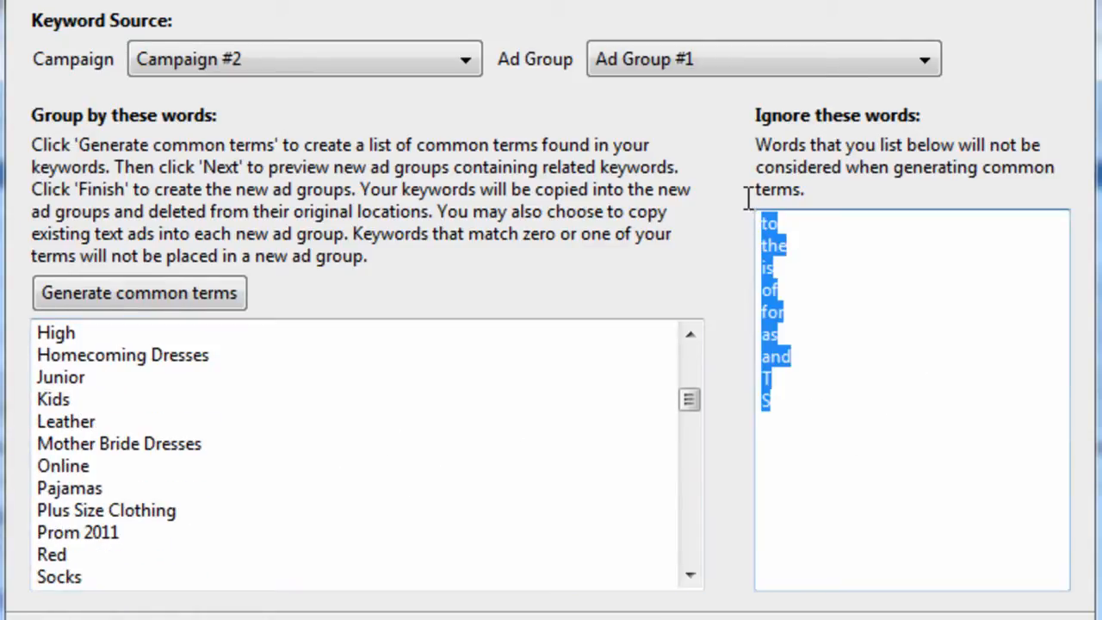
left_click(818, 422)
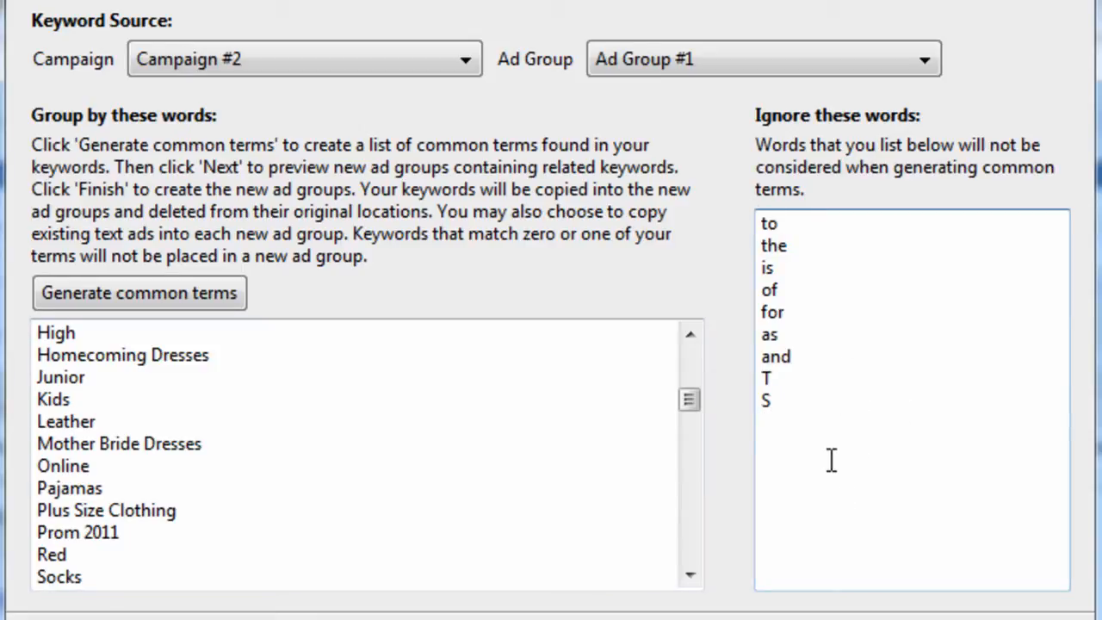
left_click(138, 292)
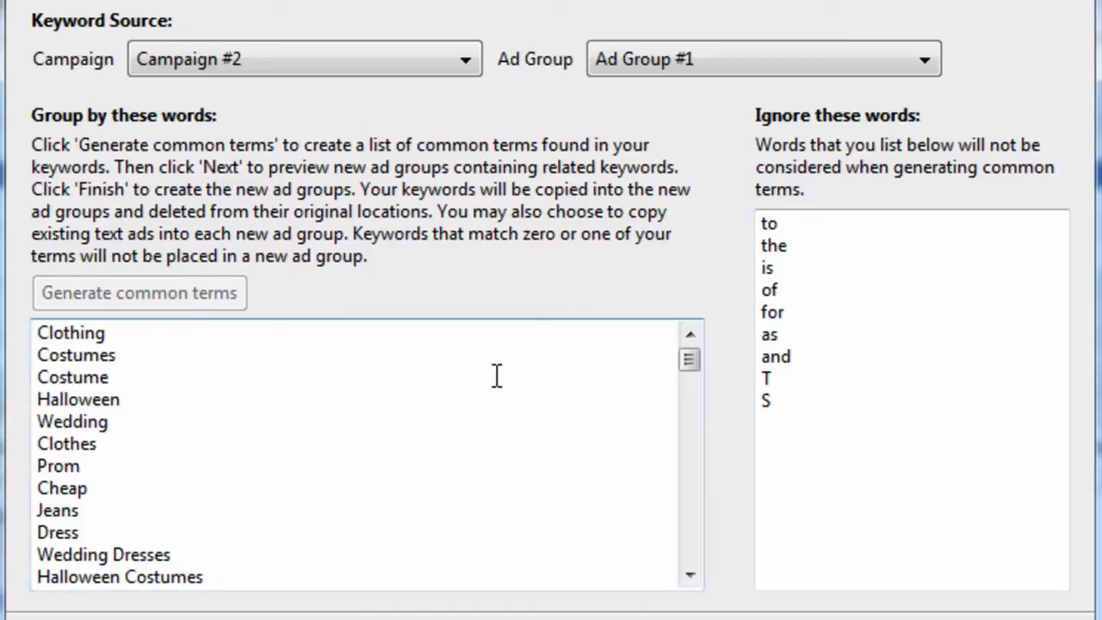
scroll("down", 3)
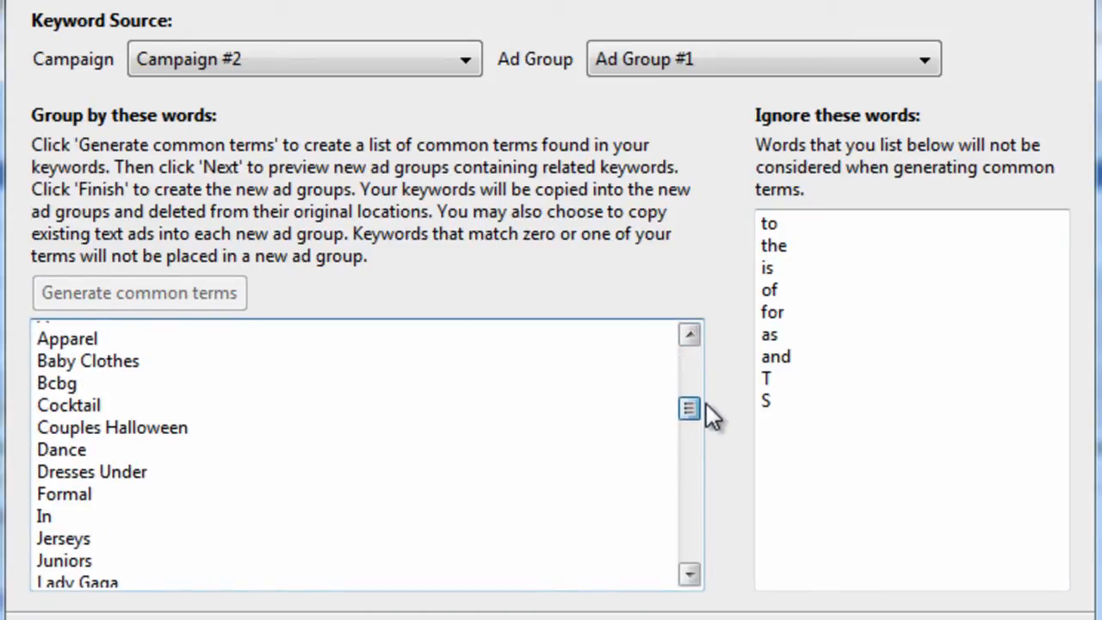
Add 'in' to the list of ignored words
left_click(45, 517)
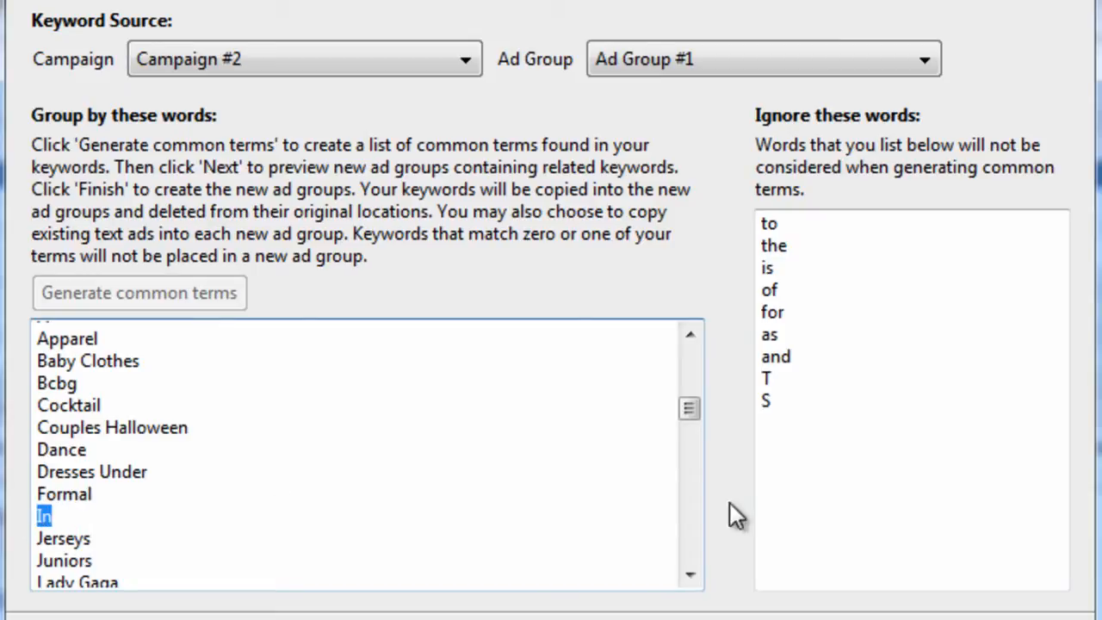
type("in")
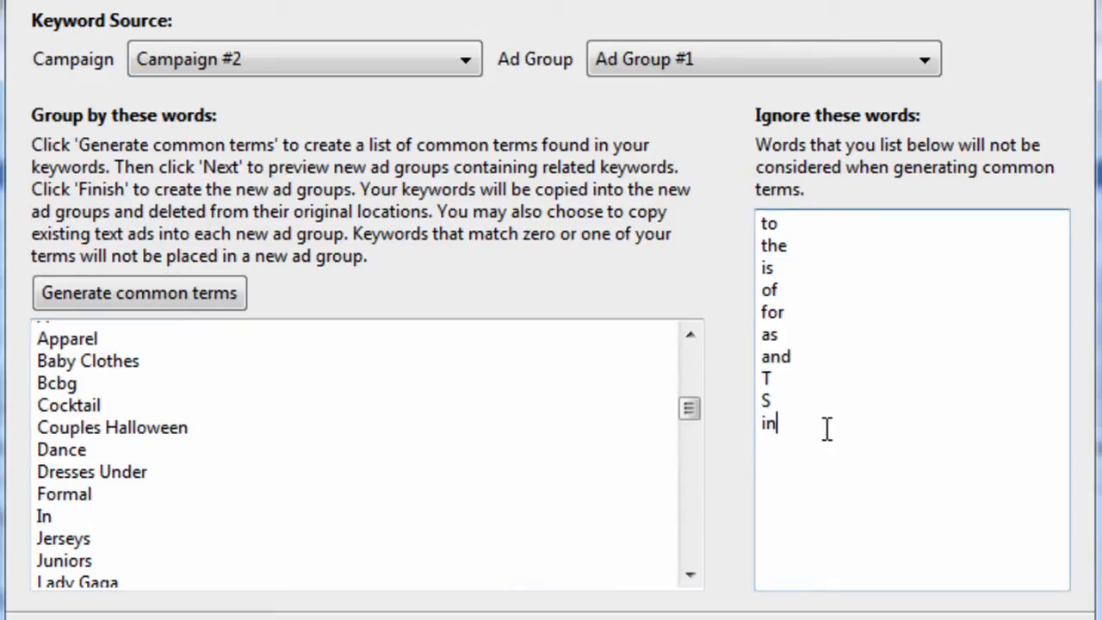
mouse_move(801, 455)
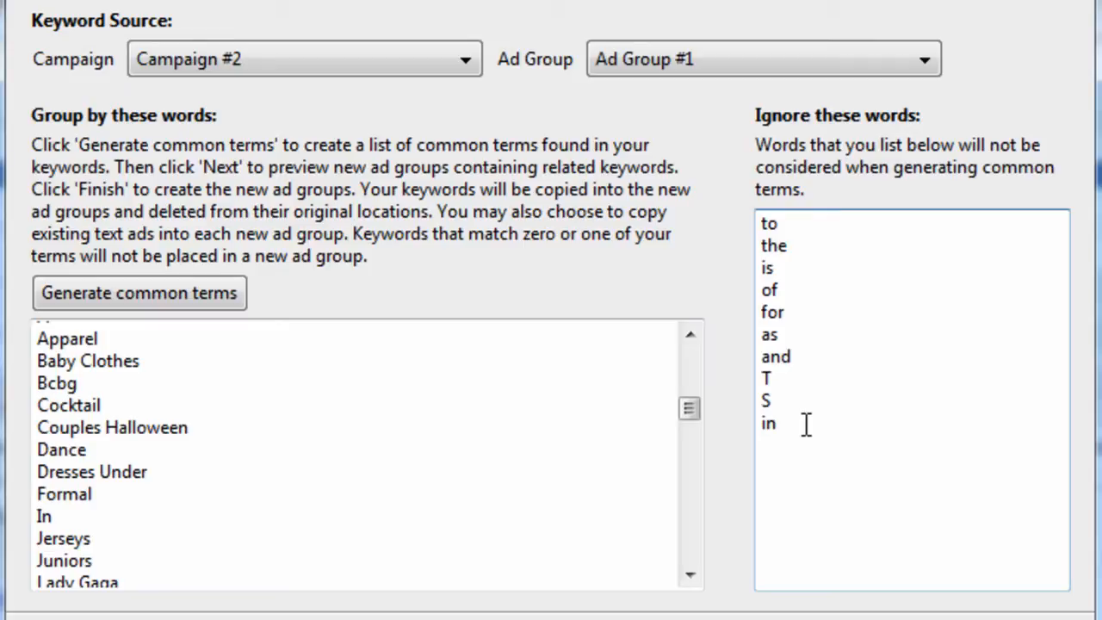
mouse_move(702, 496)
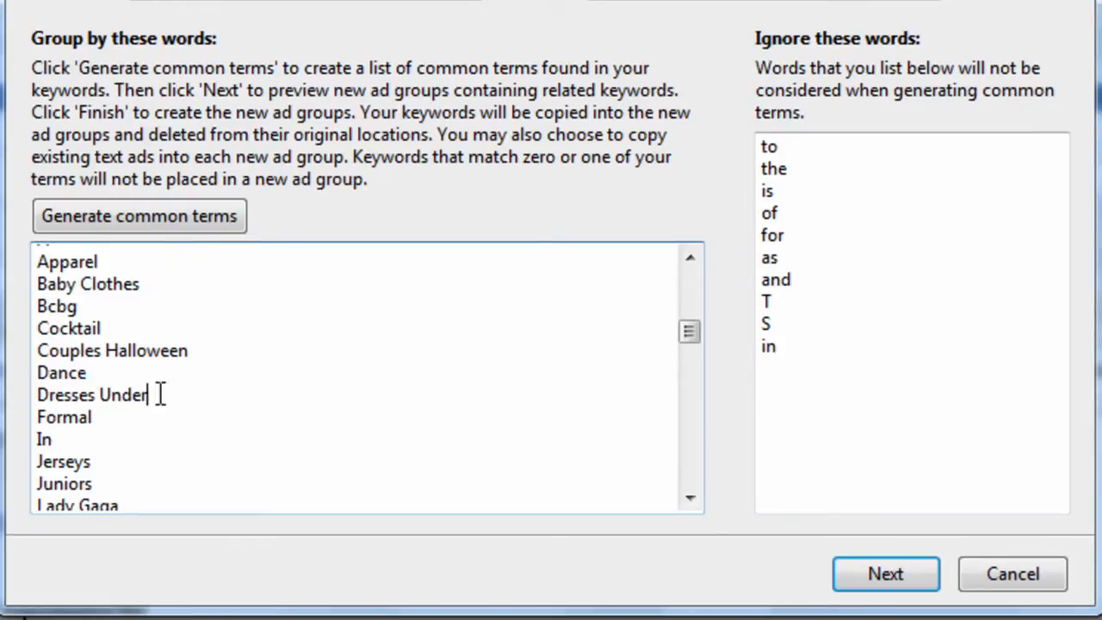
Regenerate common terms such as Apparel, Baby Clothes and Cocktail with 'in' ignored
left_click(138, 217)
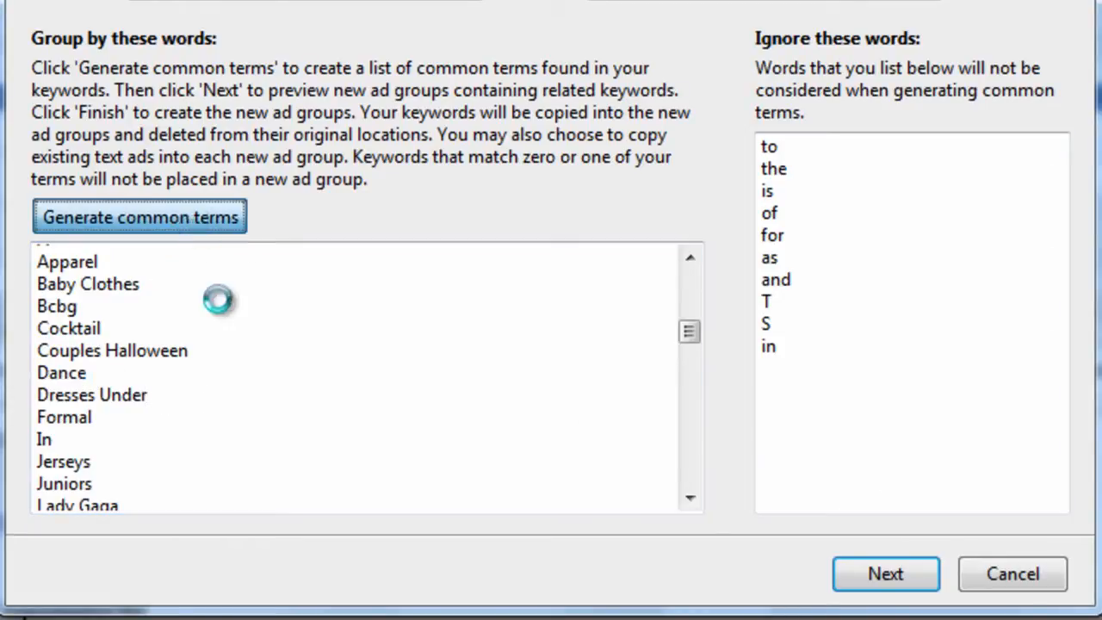
left_click(137, 217)
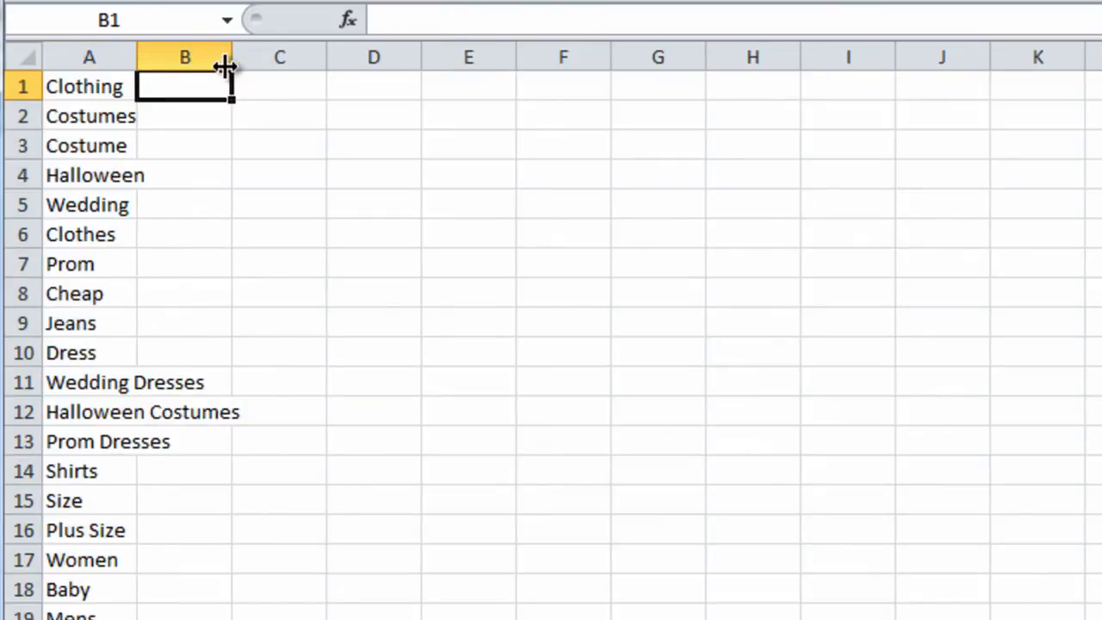
Flag multi-word terms with =ISNUMBER(SEARCH(" ",A1)) filled down column B
type("=")
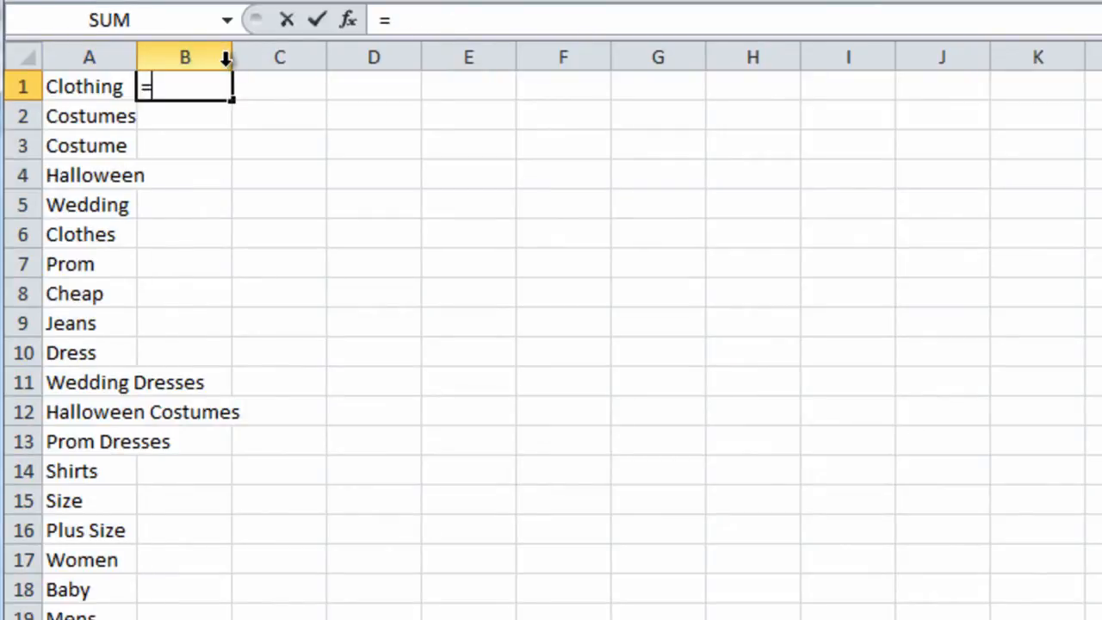
type("ISNUMBER(s")
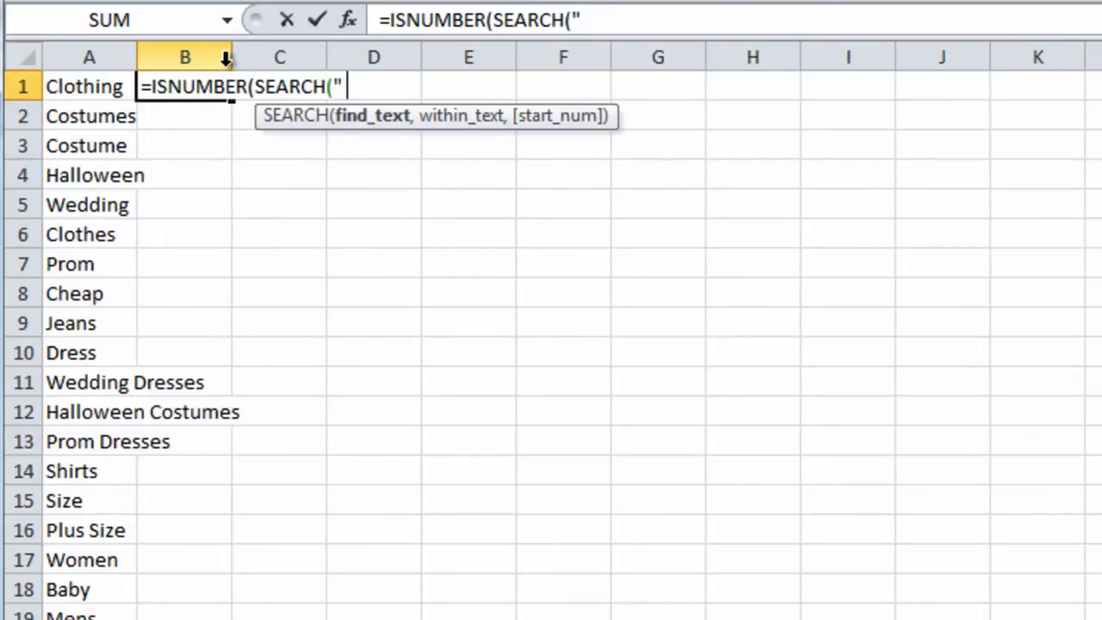
type("\" \",")
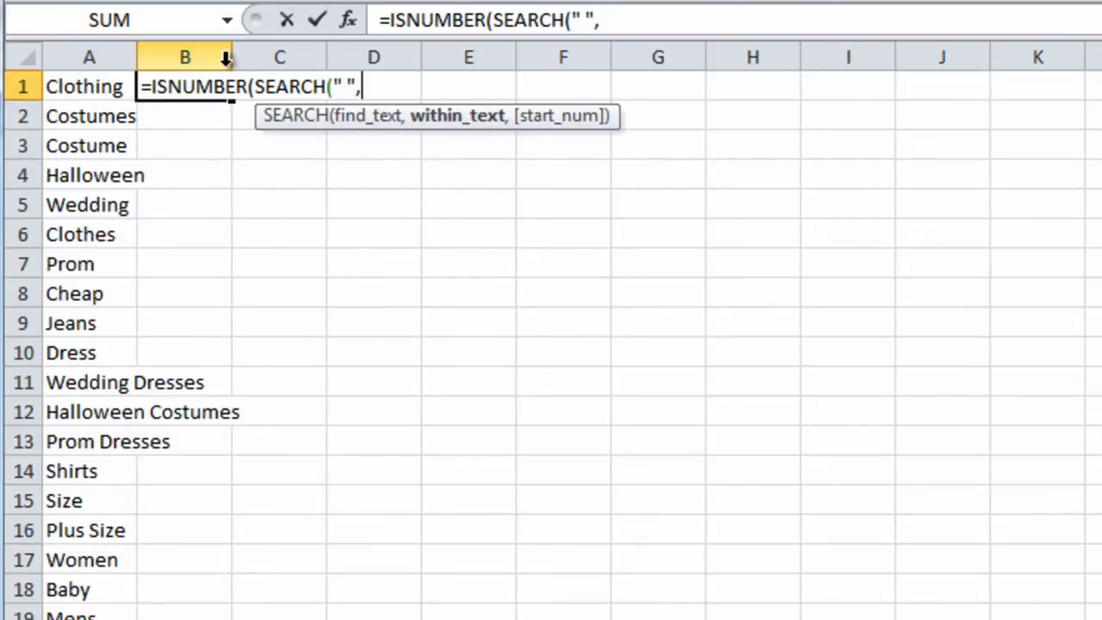
left_click(82, 86)
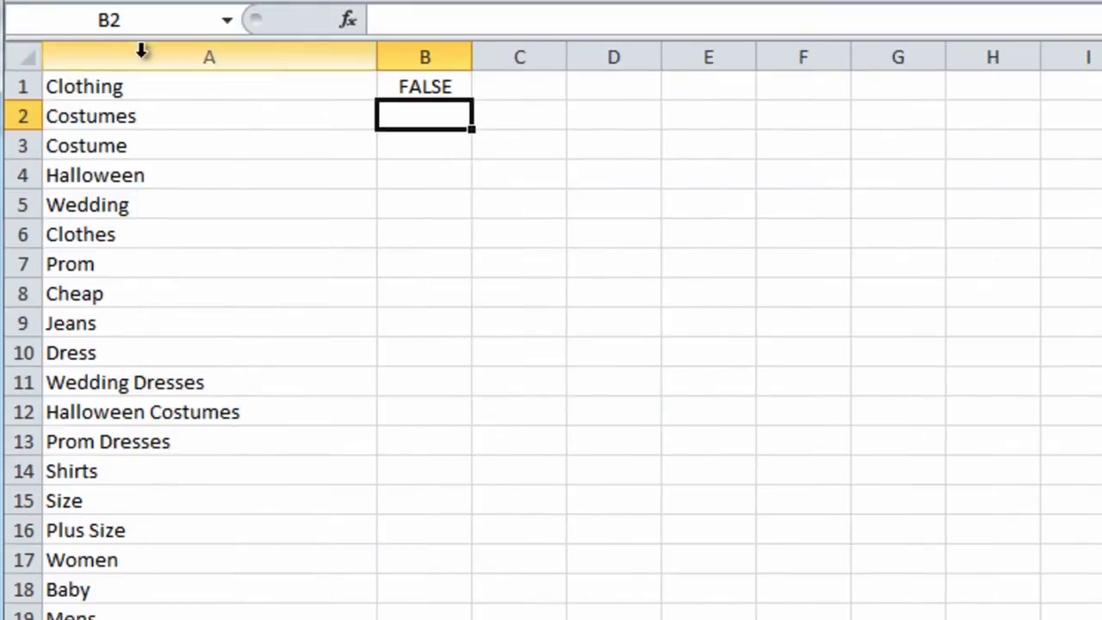
left_click(424, 86)
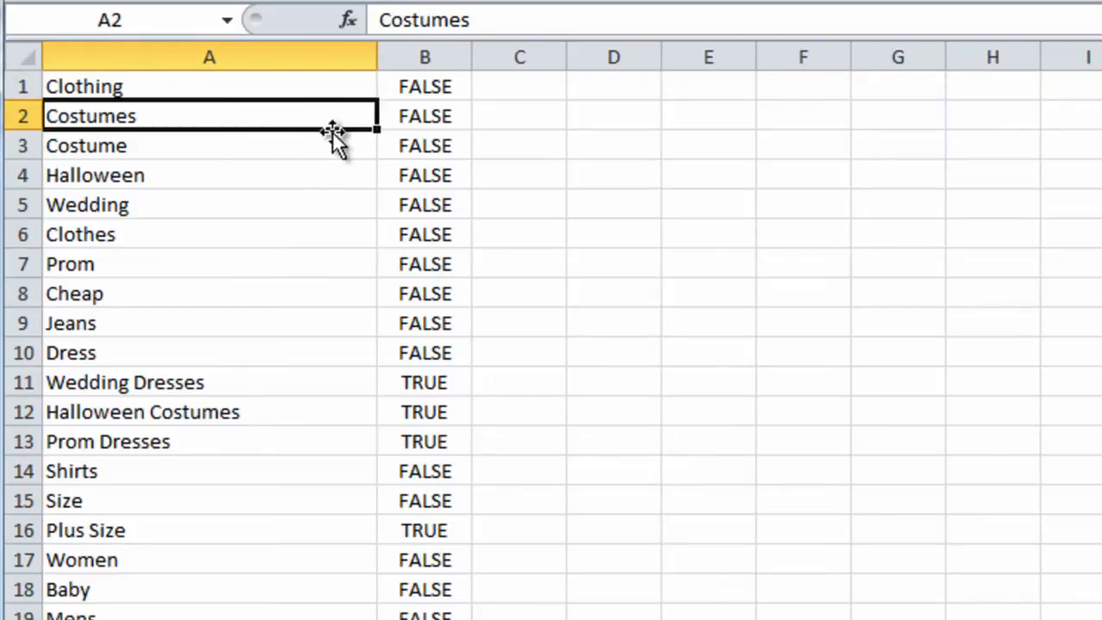
mouse_move(335, 112)
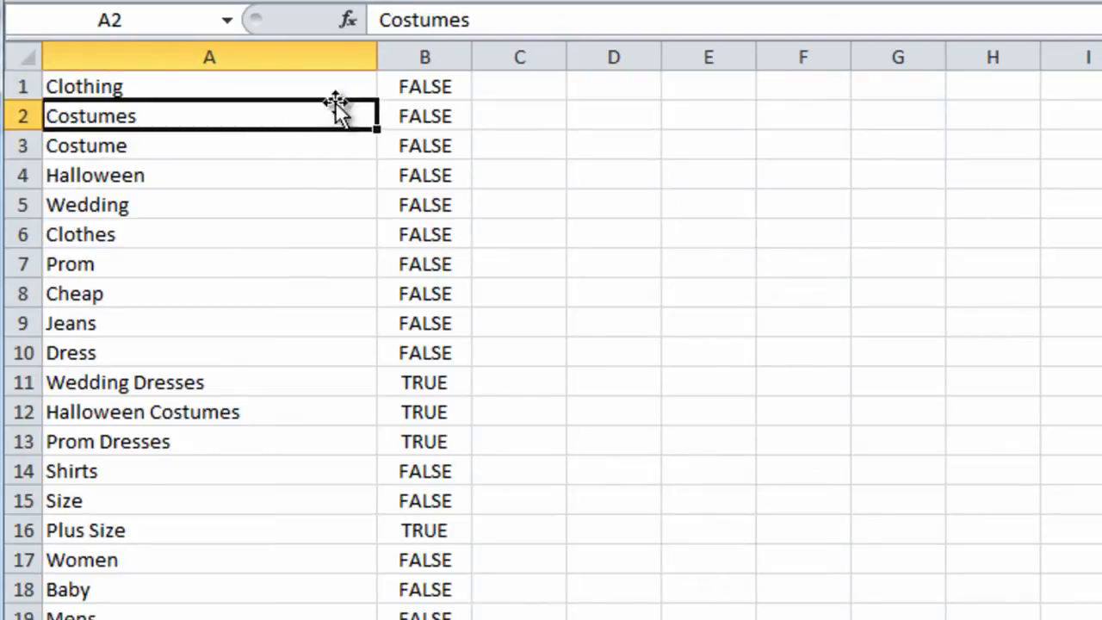
mouse_move(370, 119)
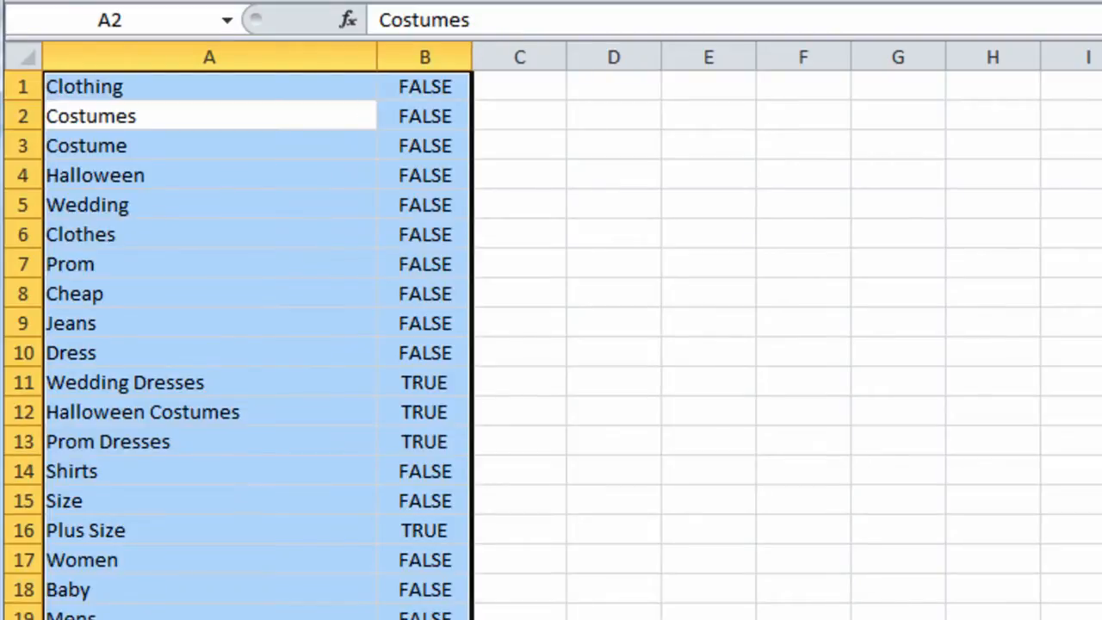
Sort the terms by column B so single words come before multi-word terms
left_click(582, 362)
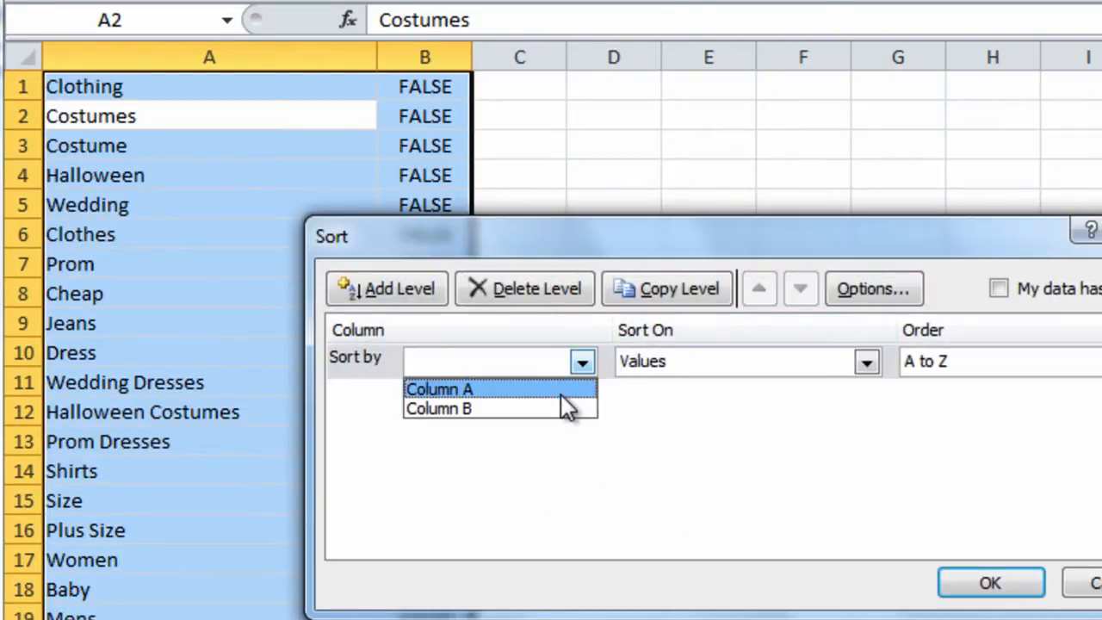
left_click(438, 408)
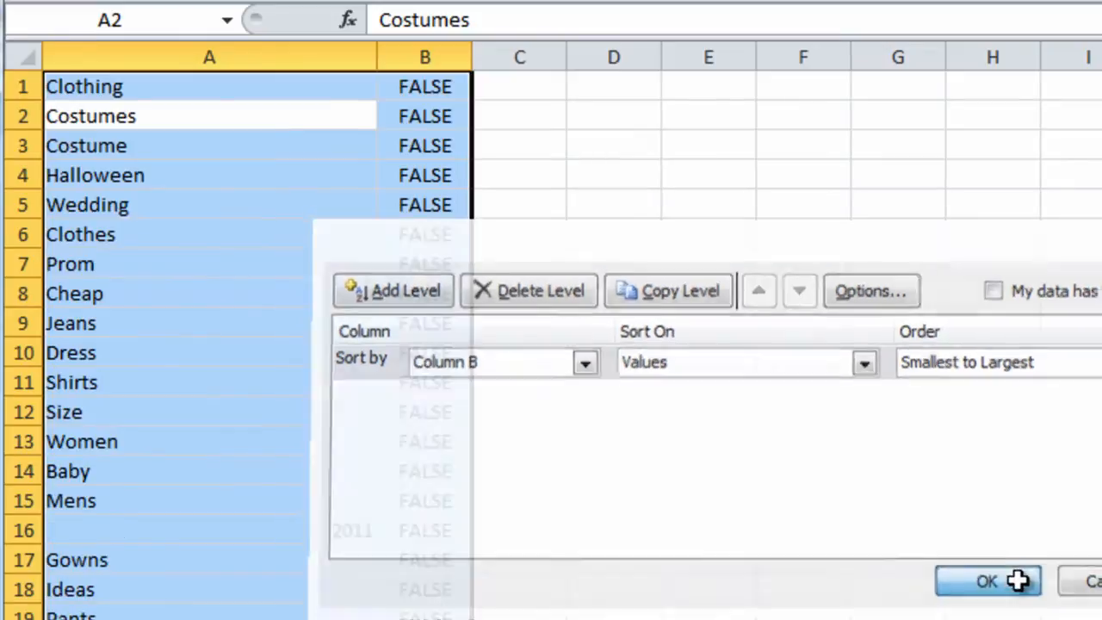
left_click(987, 581)
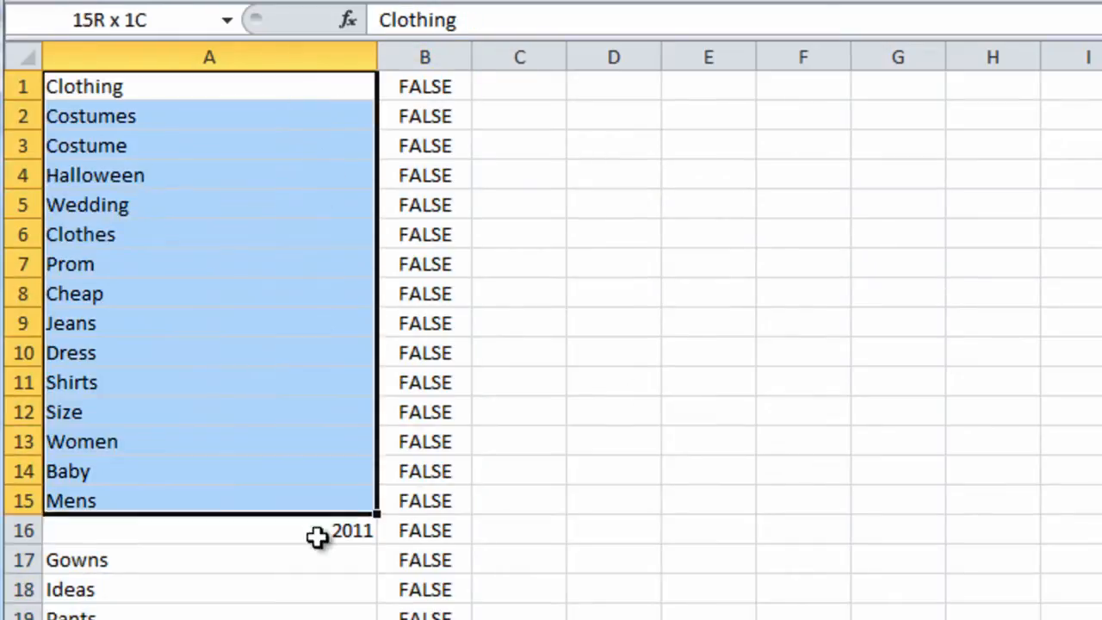
Locate and copy the TRUE multi-word terms from Wedding Dresses downward
scroll("down", 3)
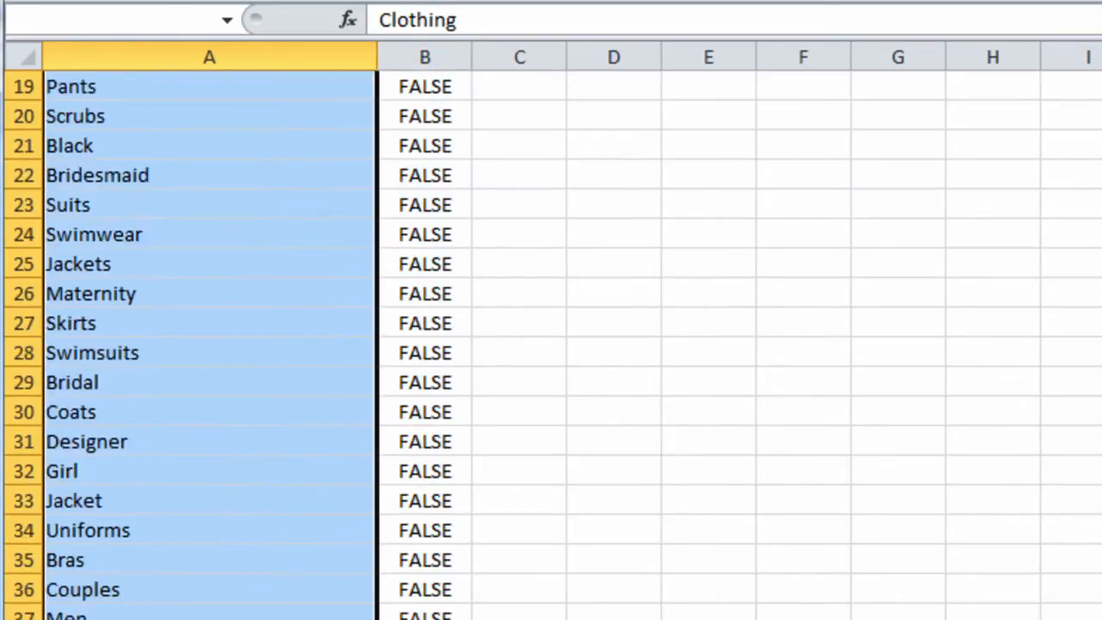
scroll("down", 3)
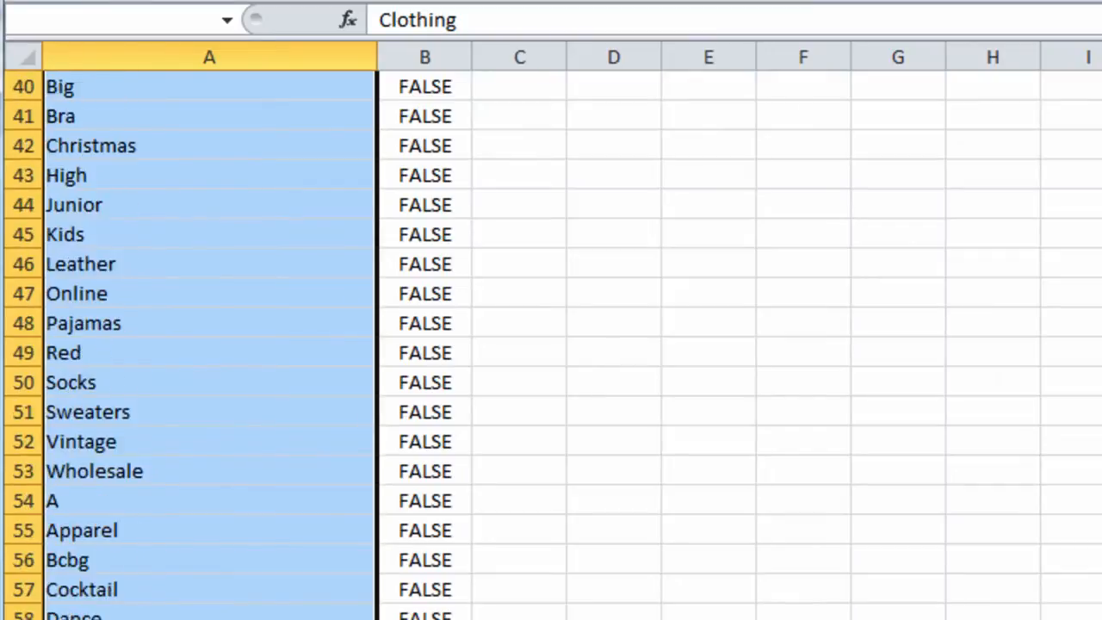
scroll("down", 3)
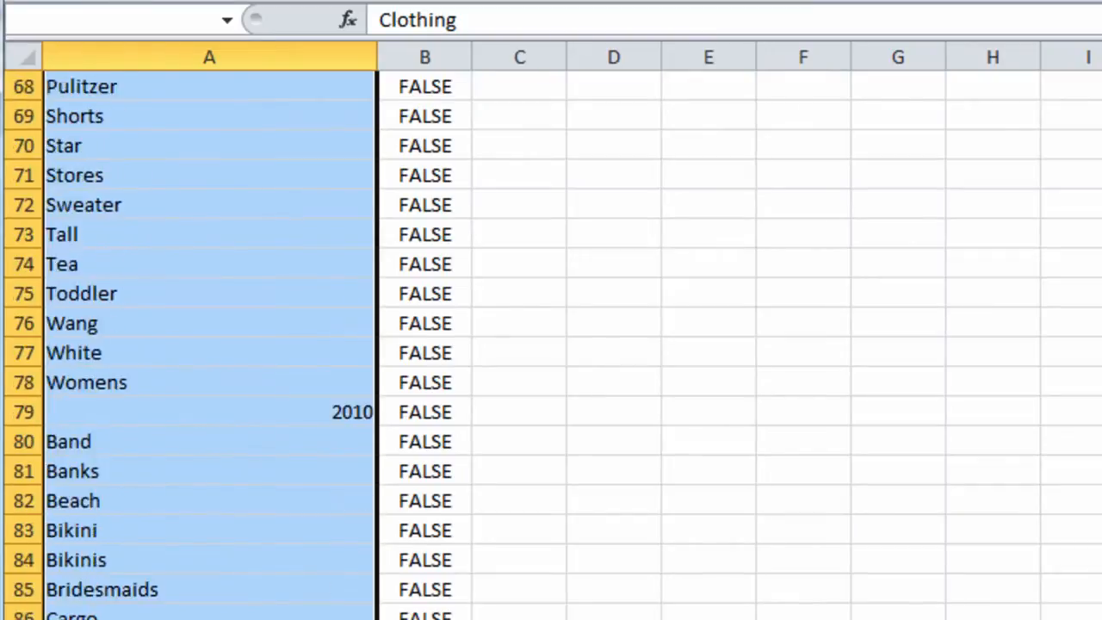
scroll("down", 3)
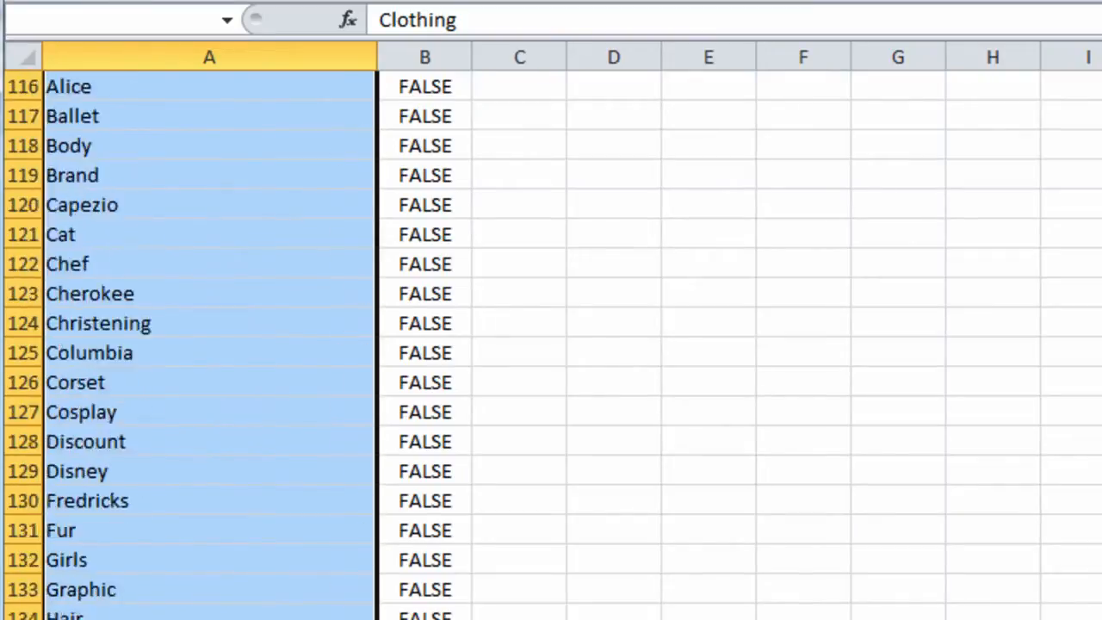
scroll("down", 3)
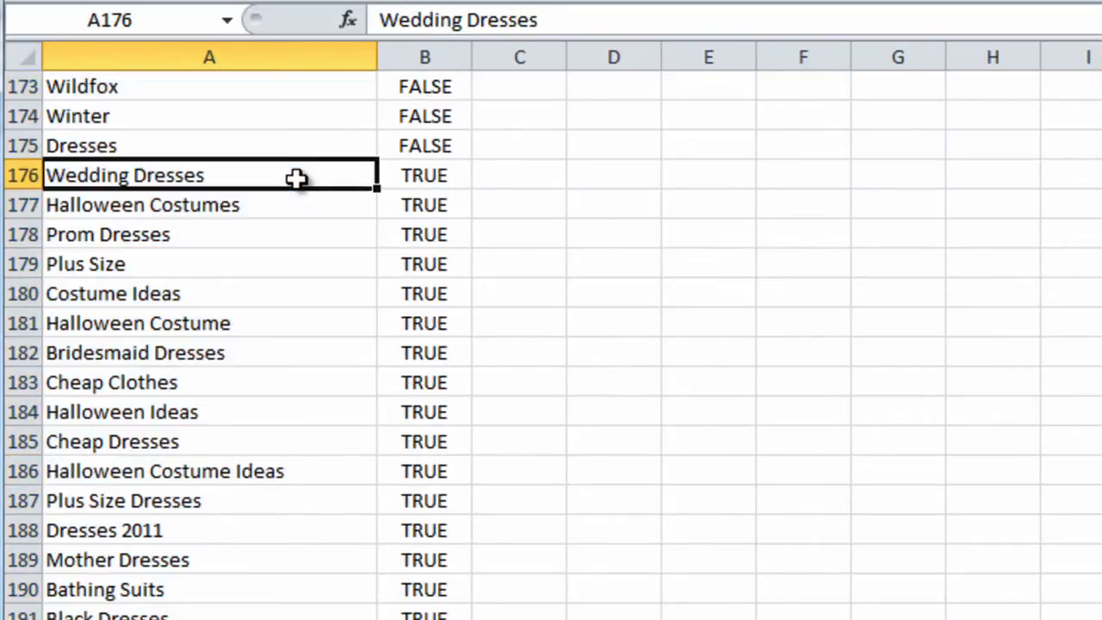
scroll("down", 3)
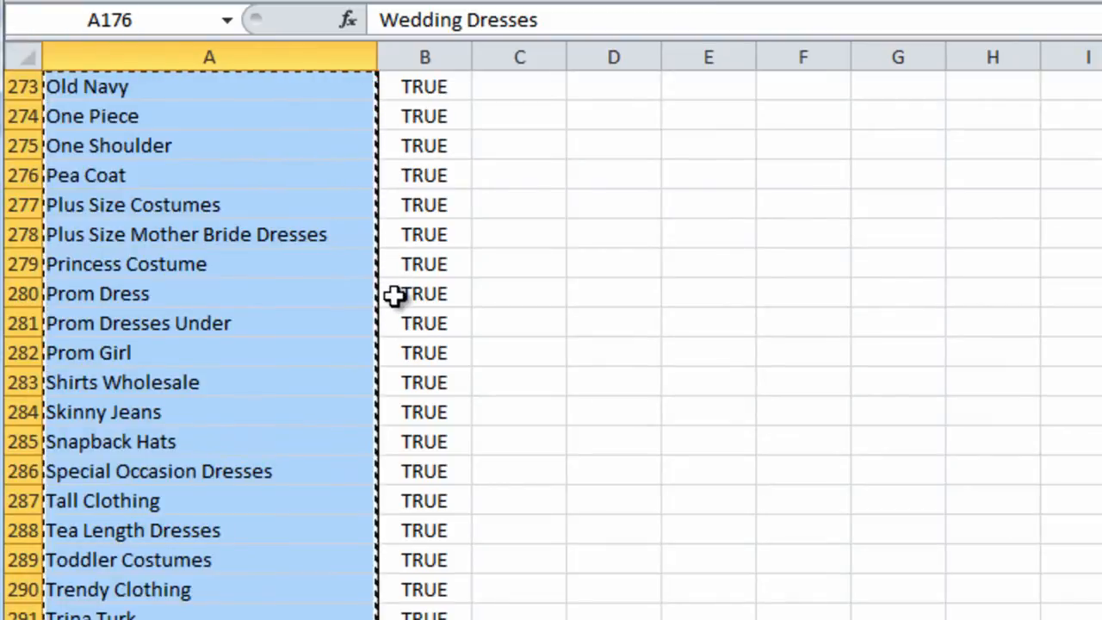
scroll("up", 3)
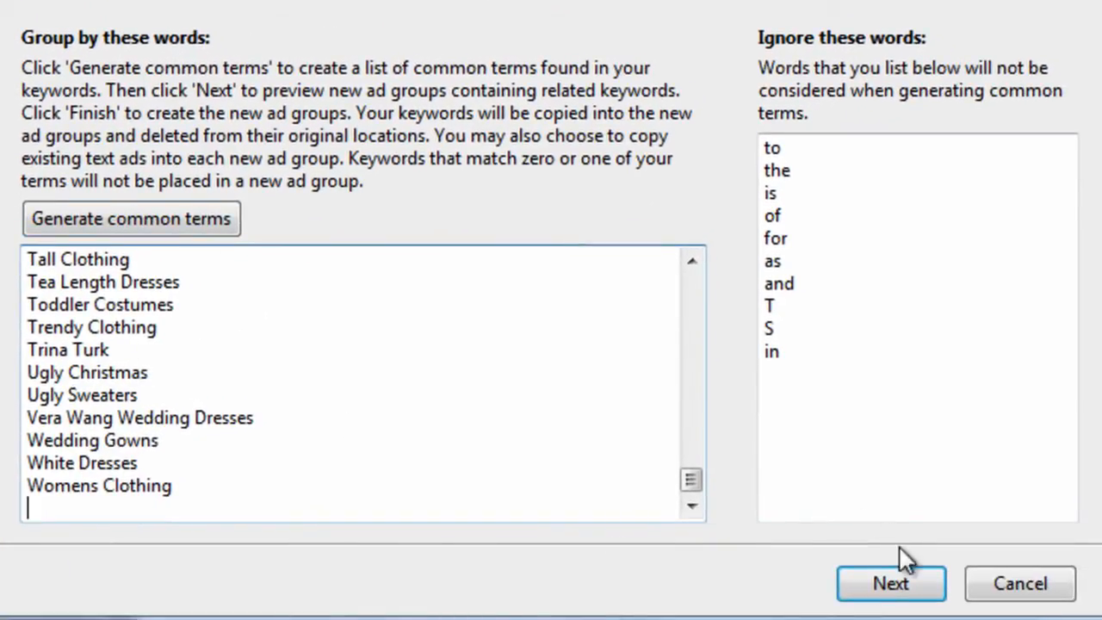
Preview ad groups like Big Tall and Black Dress built from the pasted multi-word phrases
left_click(891, 582)
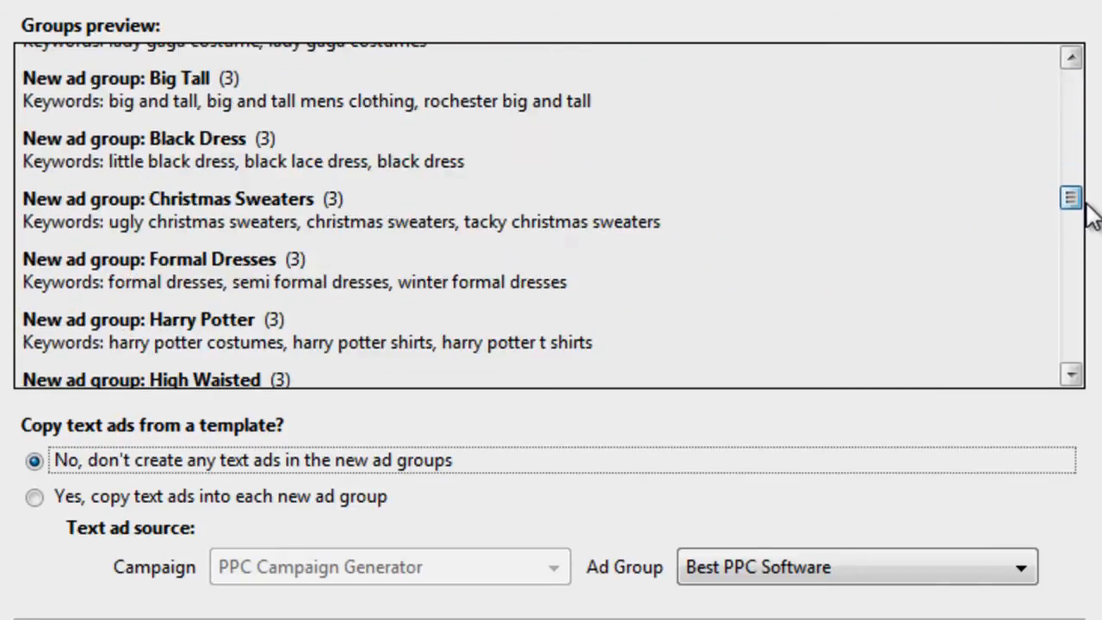
scroll("down", 3)
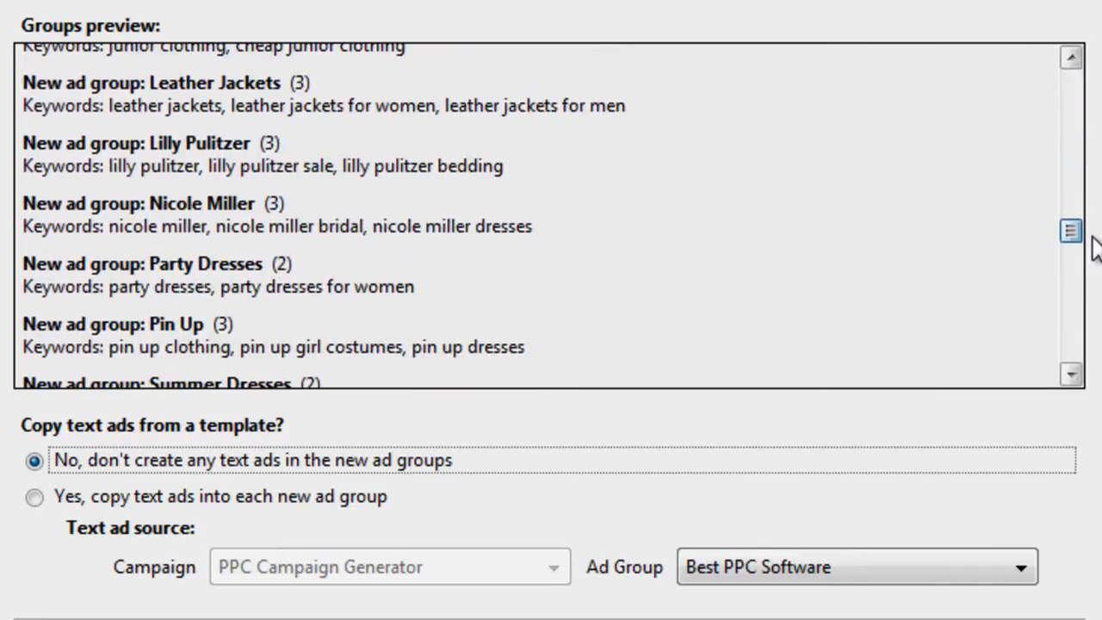
scroll("down", 3)
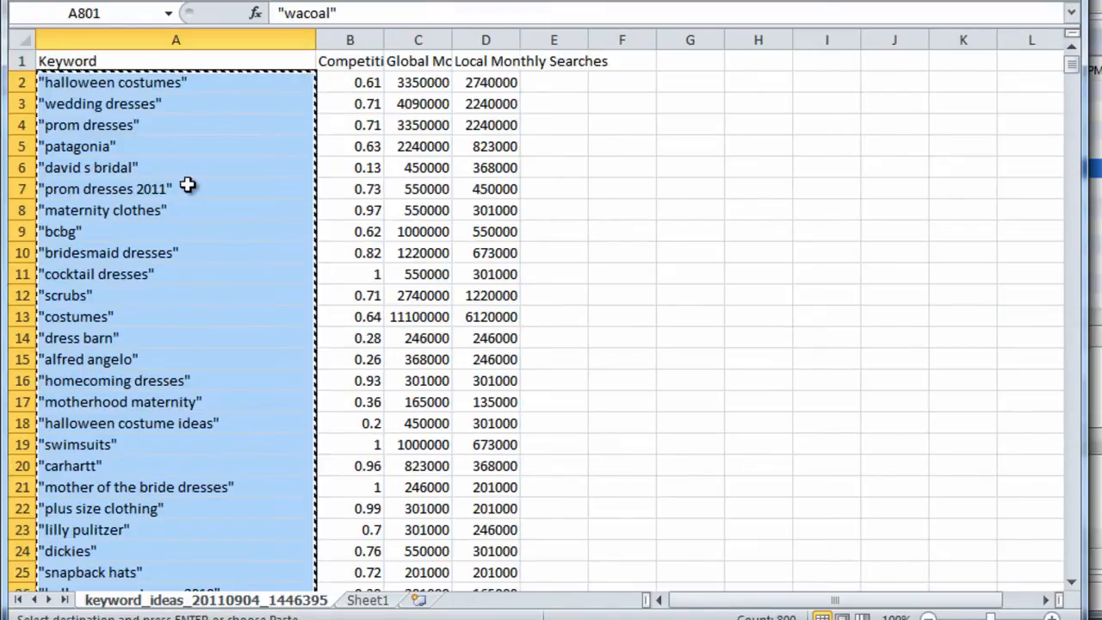
Strip every quotation mark from the column A keywords with Replace All
key("Ctrl+h")
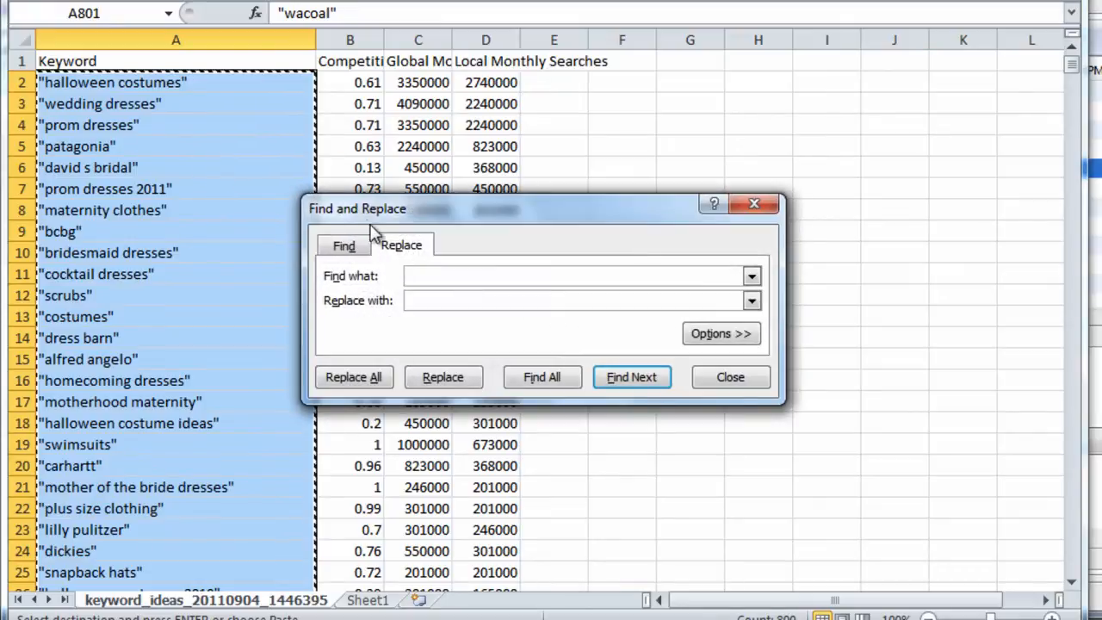
left_click(353, 377)
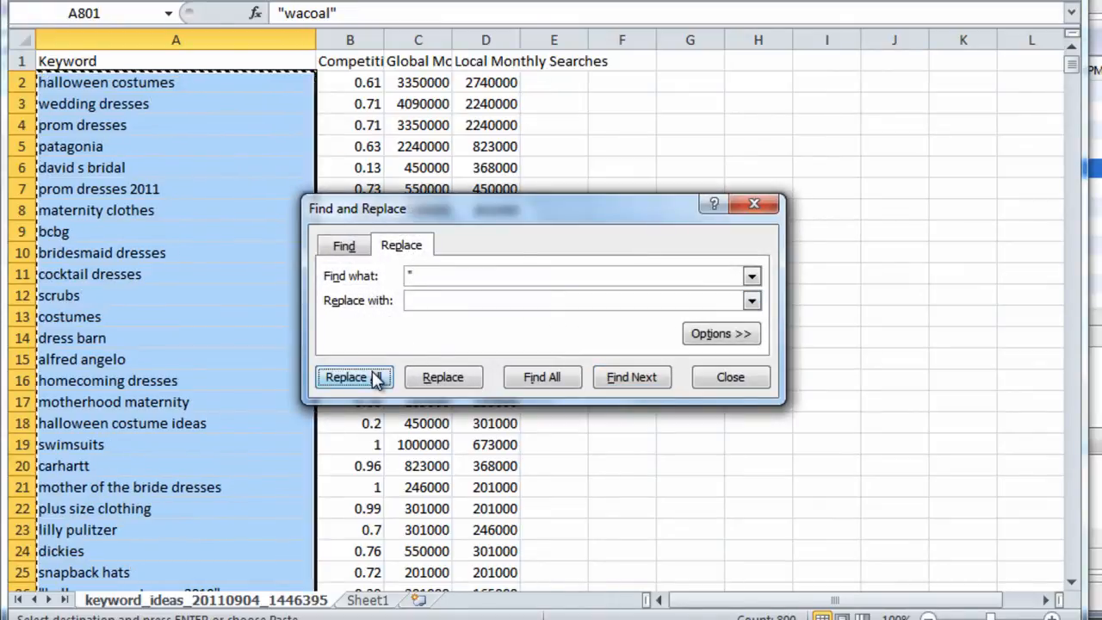
left_click(346, 377)
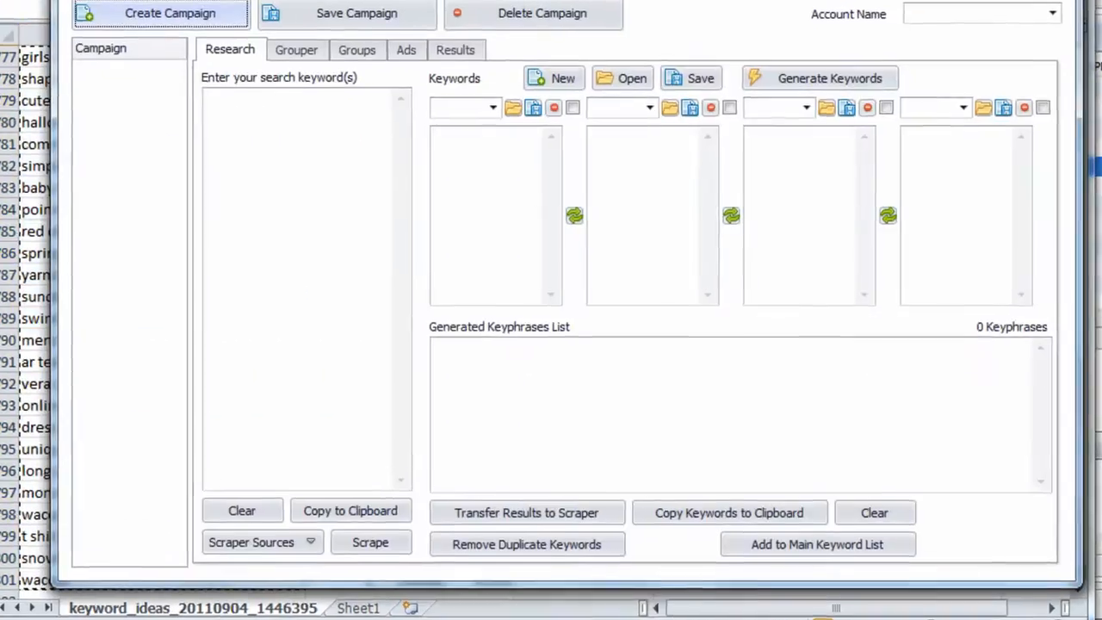
Paste the keywords, remove duplicates and add the 800 unique ones to the main keyword list
left_click(830, 77)
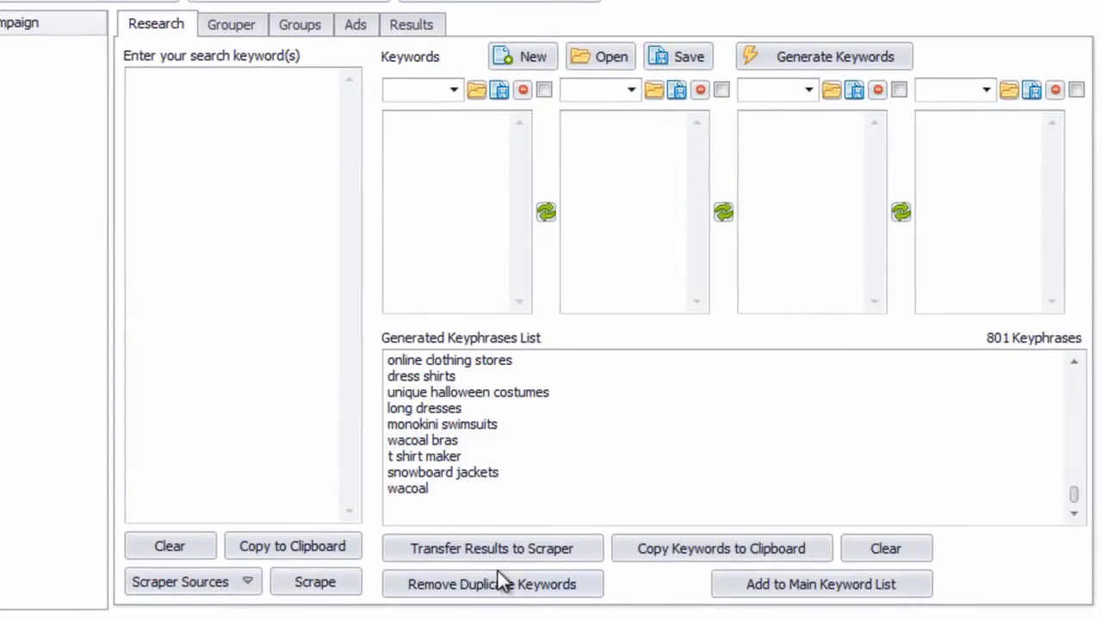
left_click(492, 583)
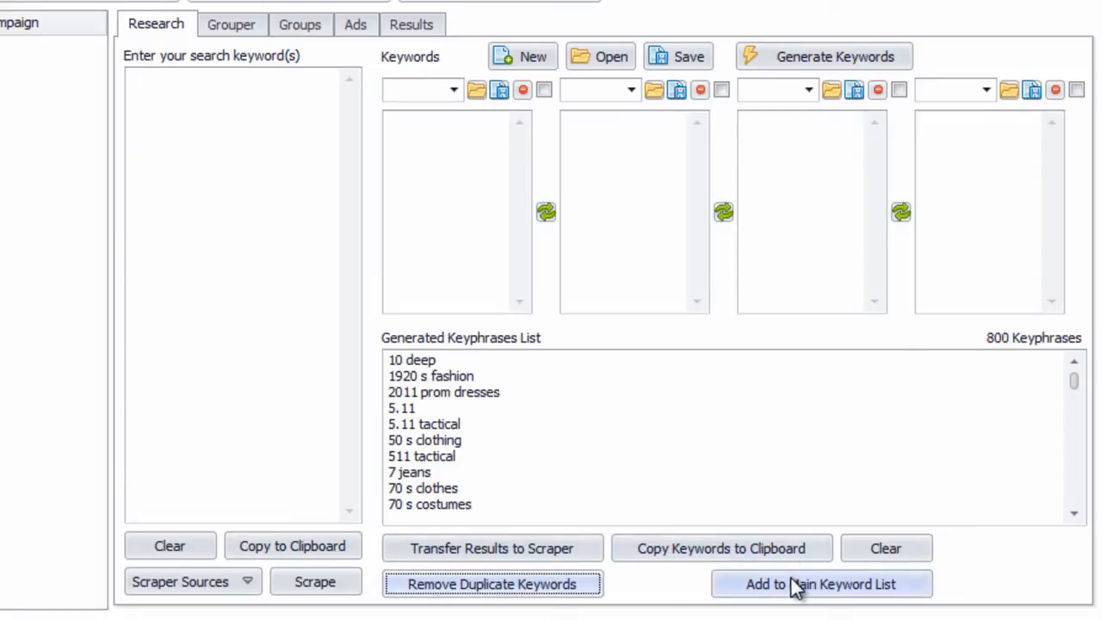
left_click(231, 25)
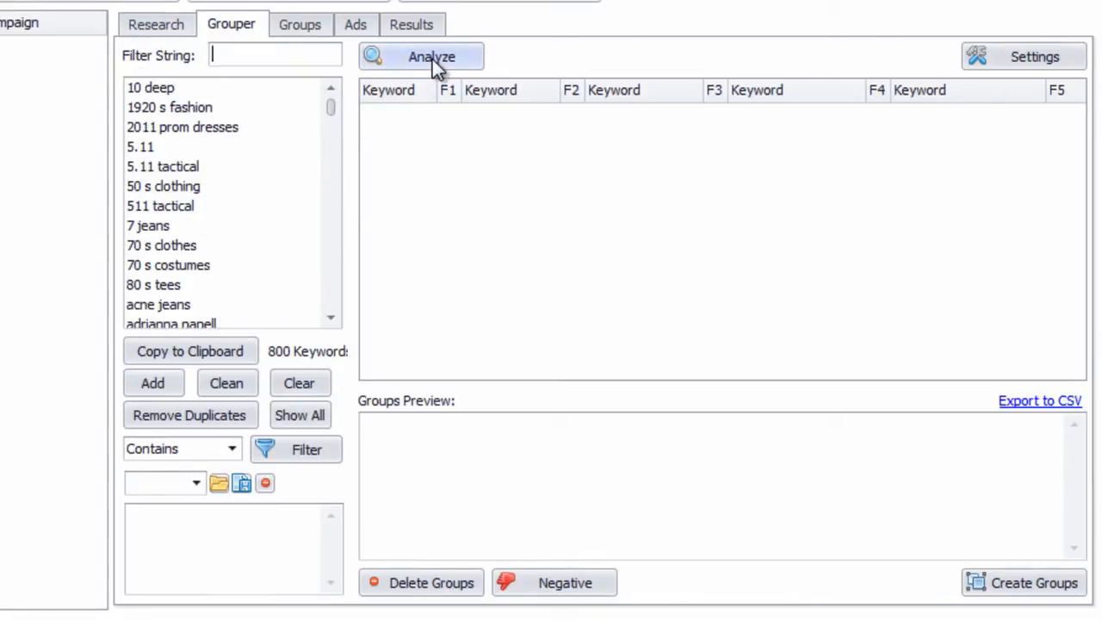
Analyze the keywords into common terms and preview Wedding Dresses, Prom Dresses and Halloween Costumes groups
left_click(431, 56)
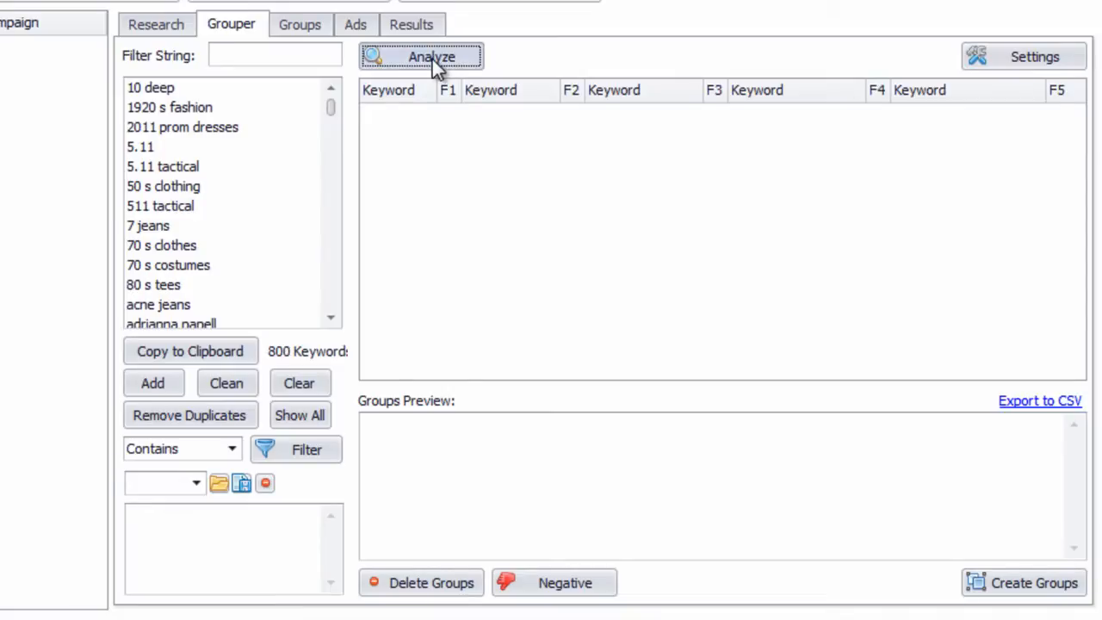
left_click(421, 55)
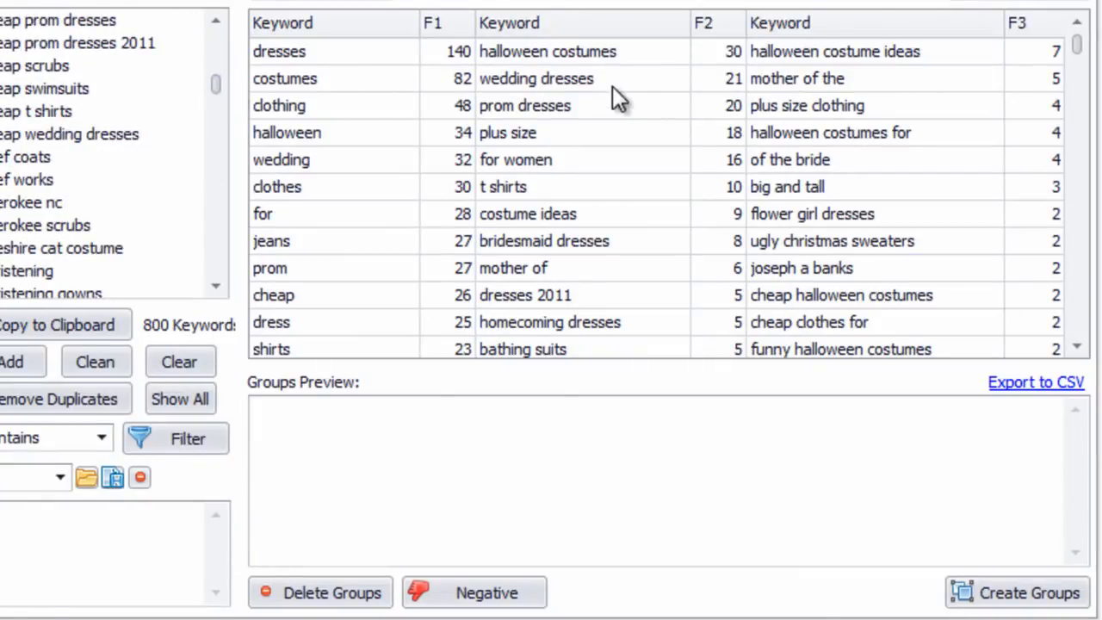
left_click(538, 80)
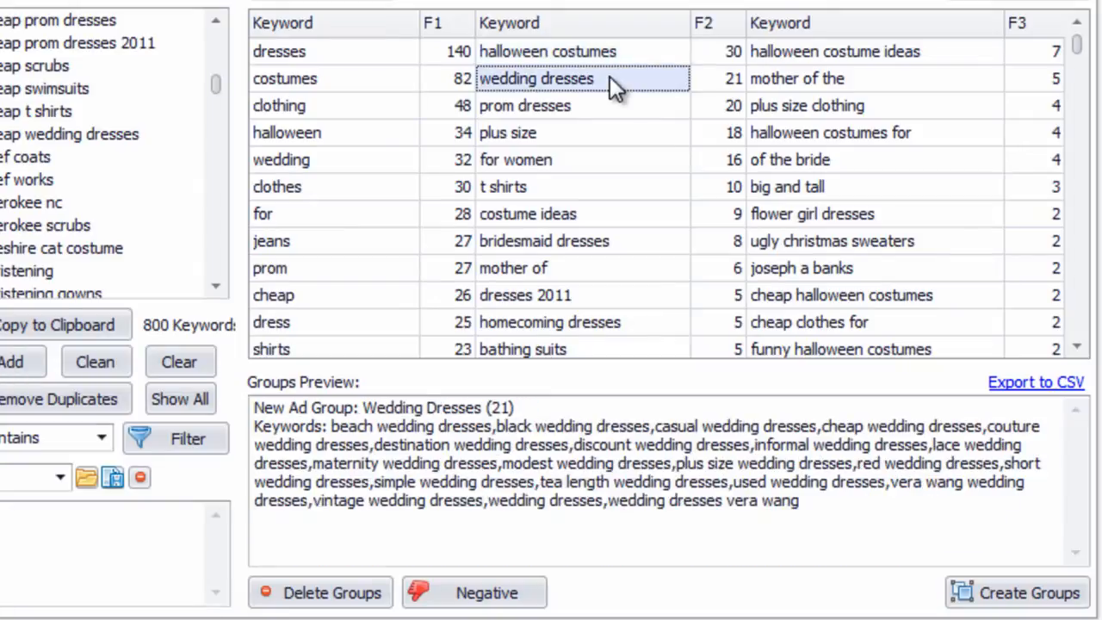
left_click(525, 105)
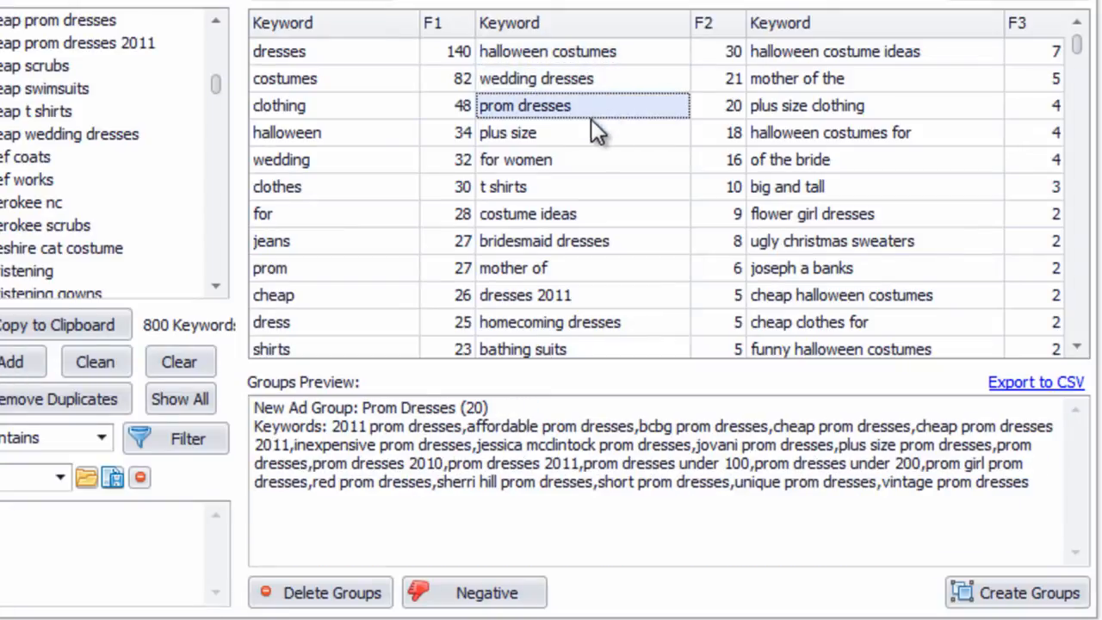
left_click(548, 52)
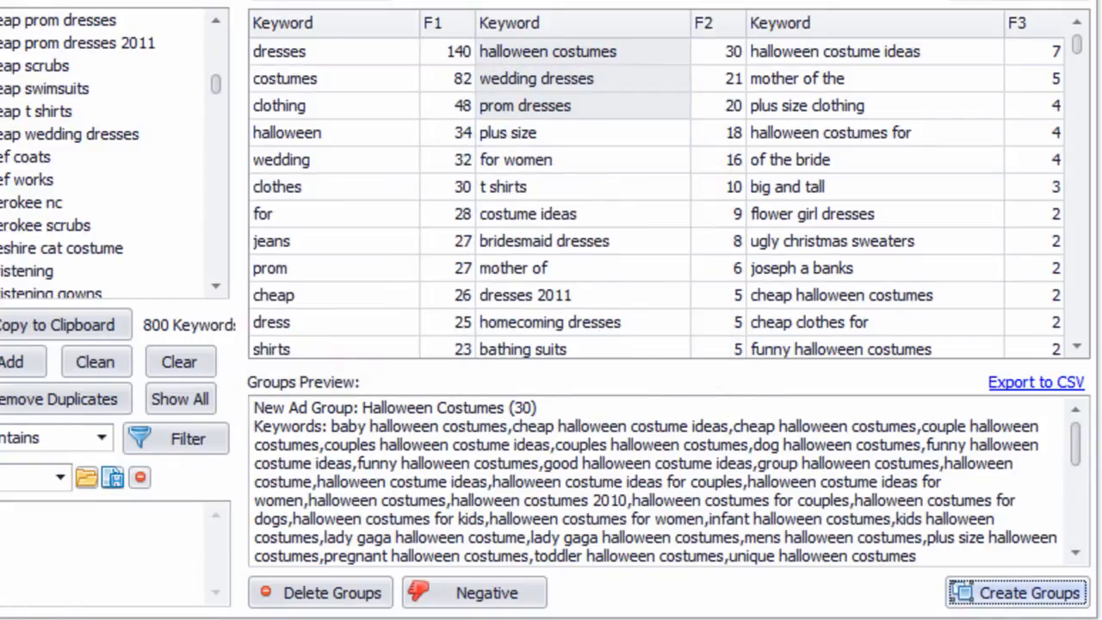
mouse_move(629, 155)
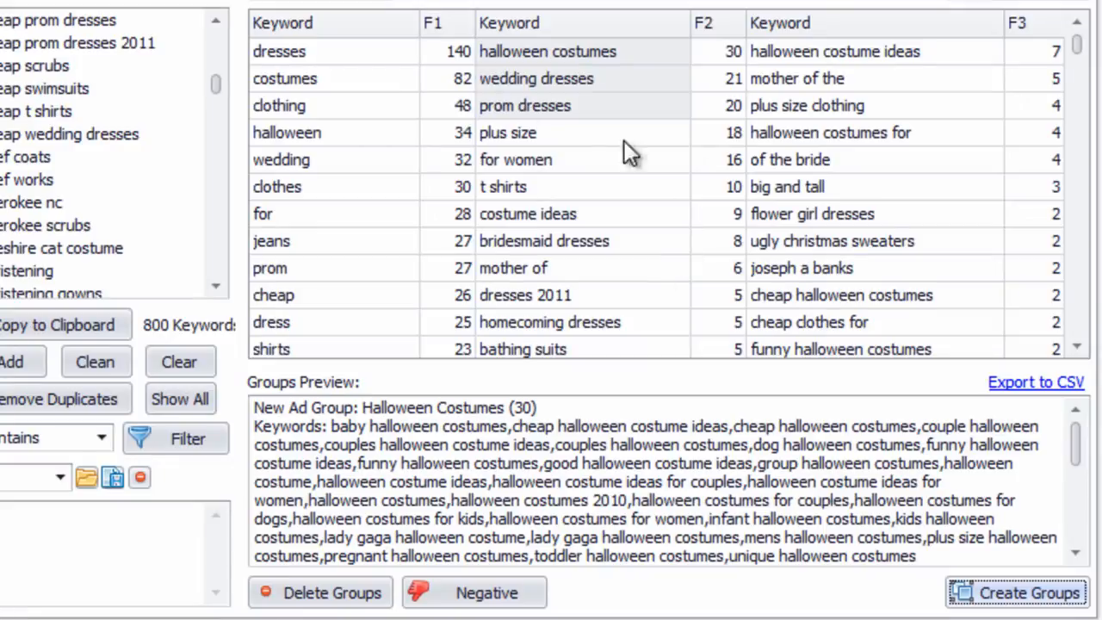
mouse_move(1059, 141)
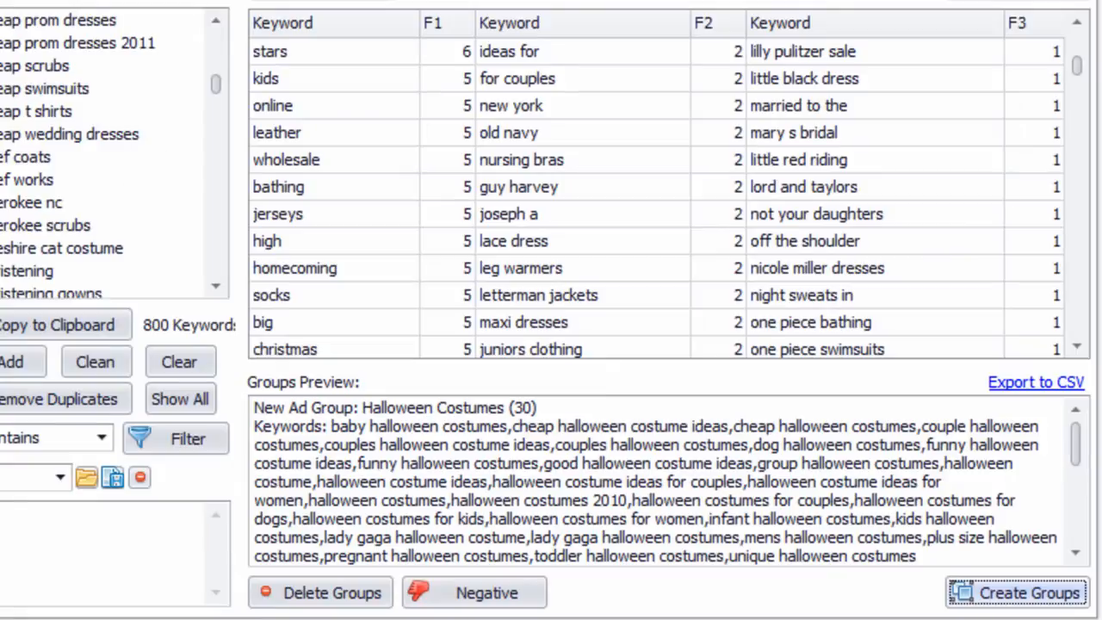
mouse_move(692, 192)
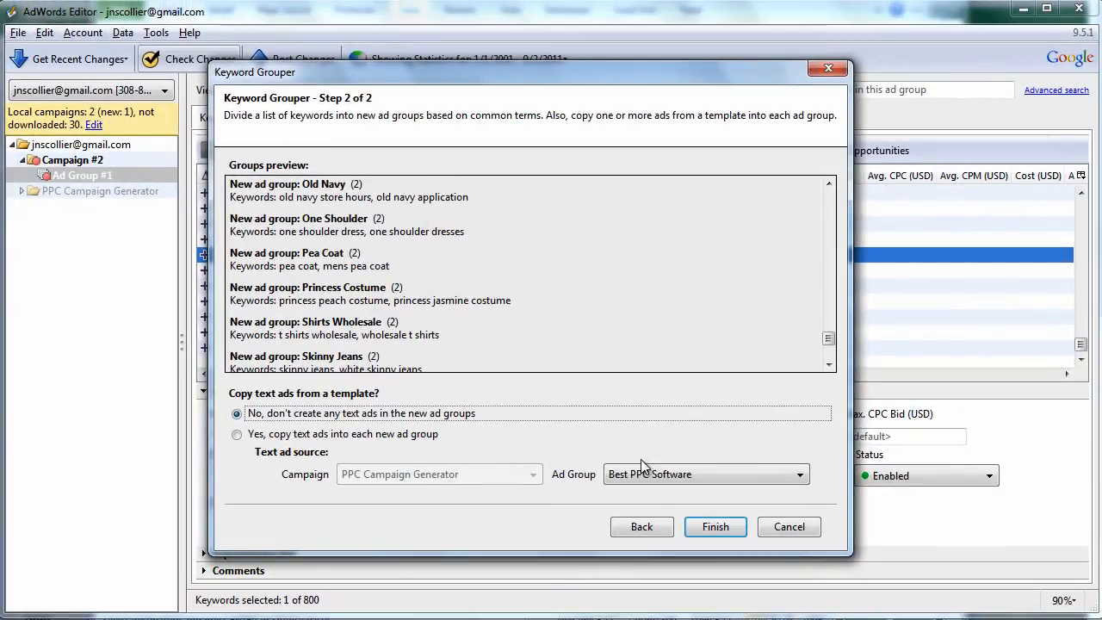
Finish the Grouper to create the ad groups in Campaign #2, then review leftovers in Ad Group #1
left_click(714, 527)
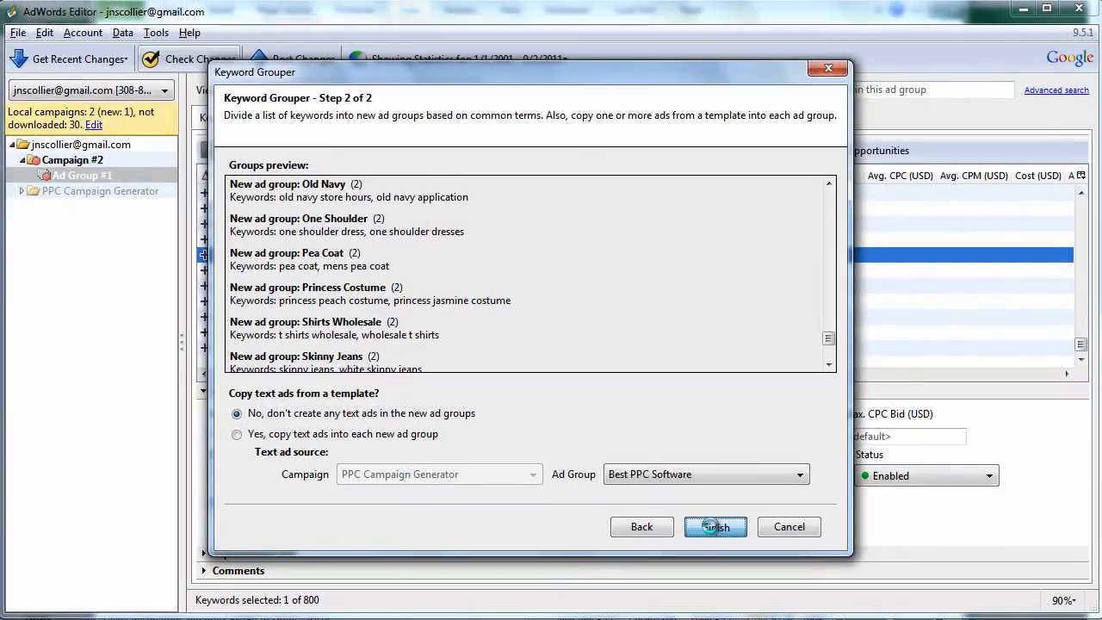
left_click(716, 527)
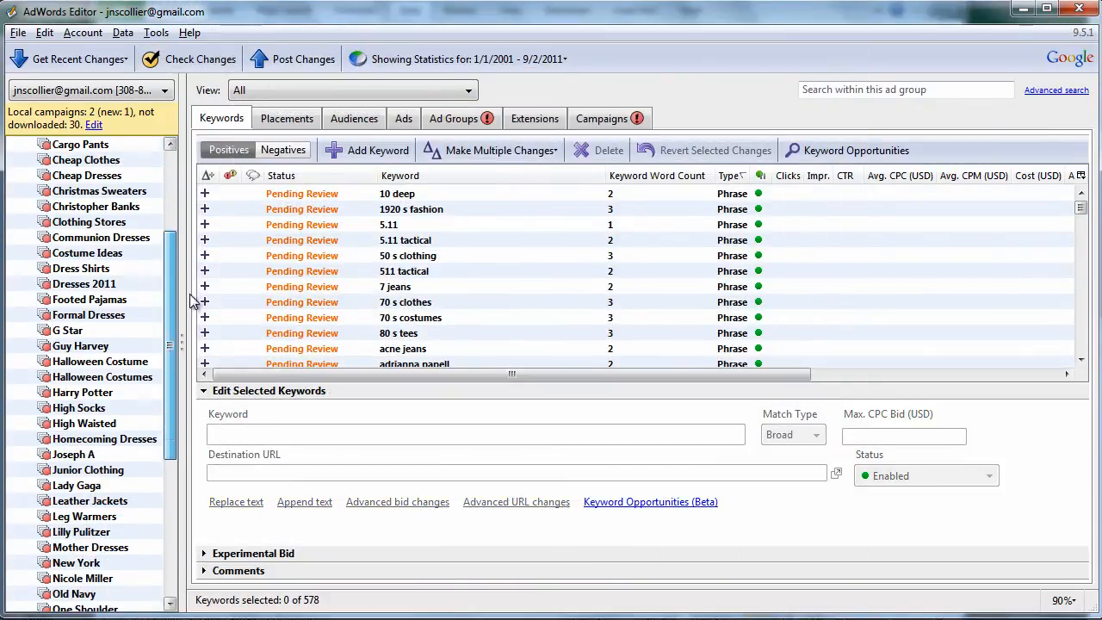
left_click(89, 299)
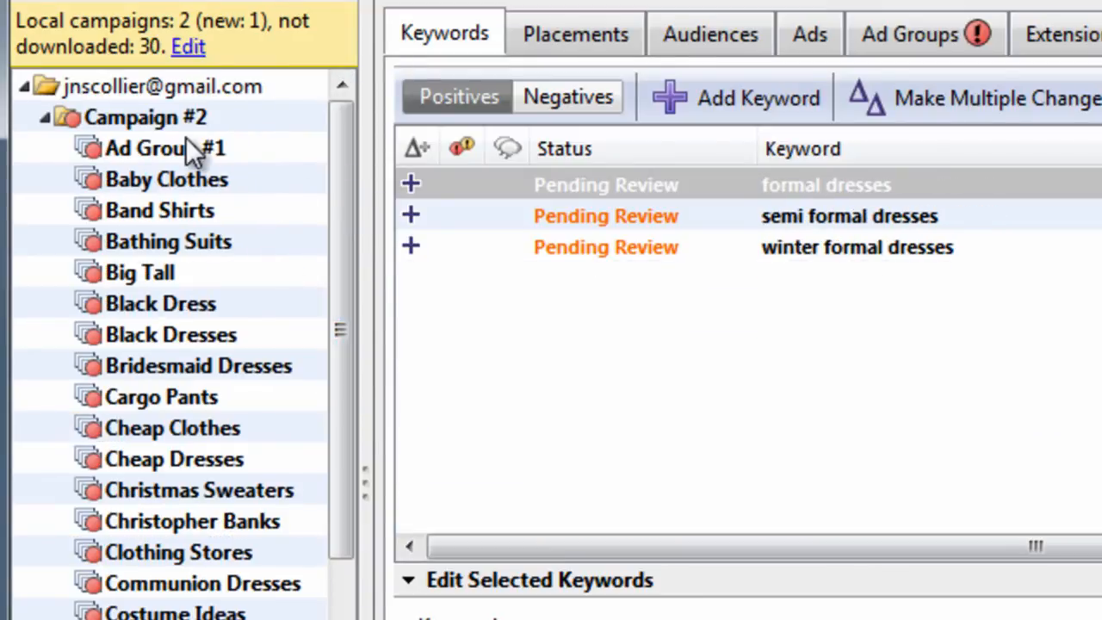
left_click(165, 148)
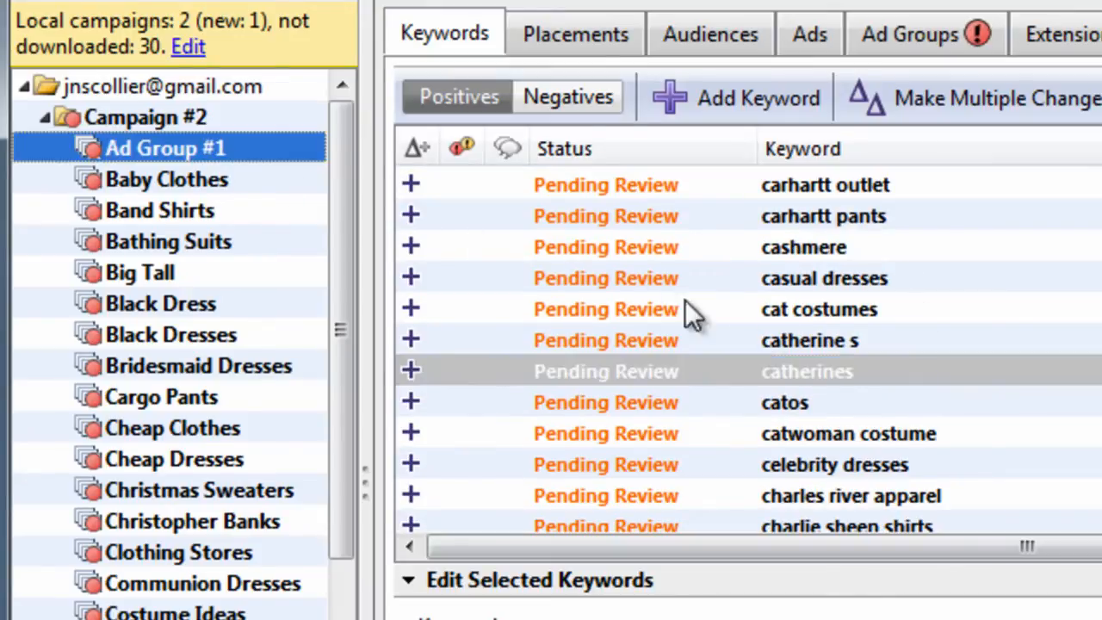
mouse_move(692, 319)
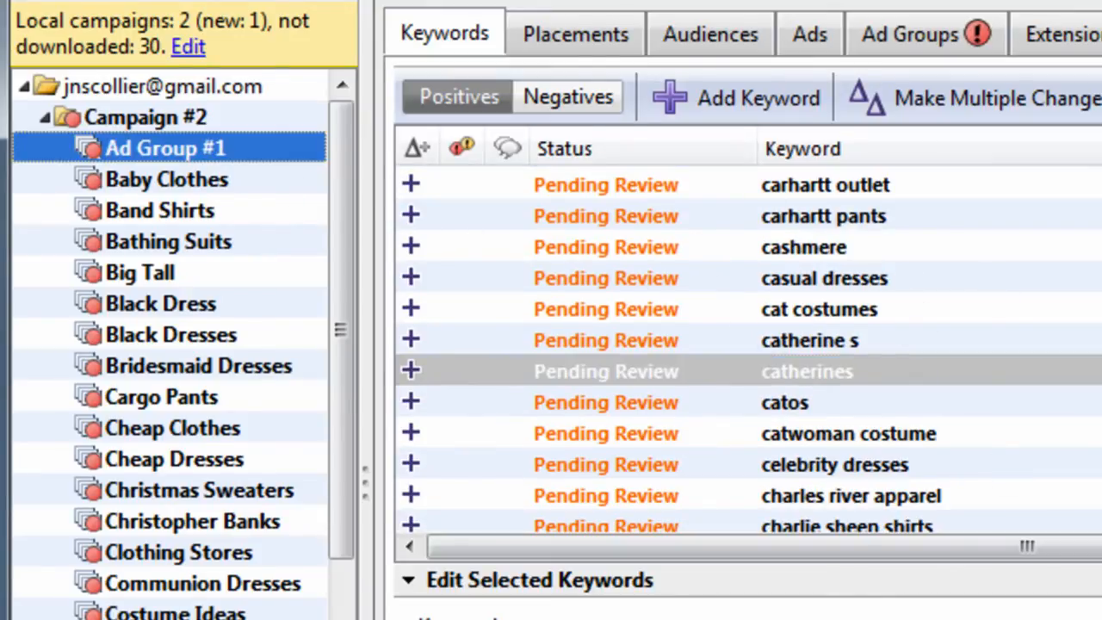
Run Keyword Grouper again on Ad Group #1 and review proposed groups like Scrubs, Mens, Pants and Coats
left_click(313, 65)
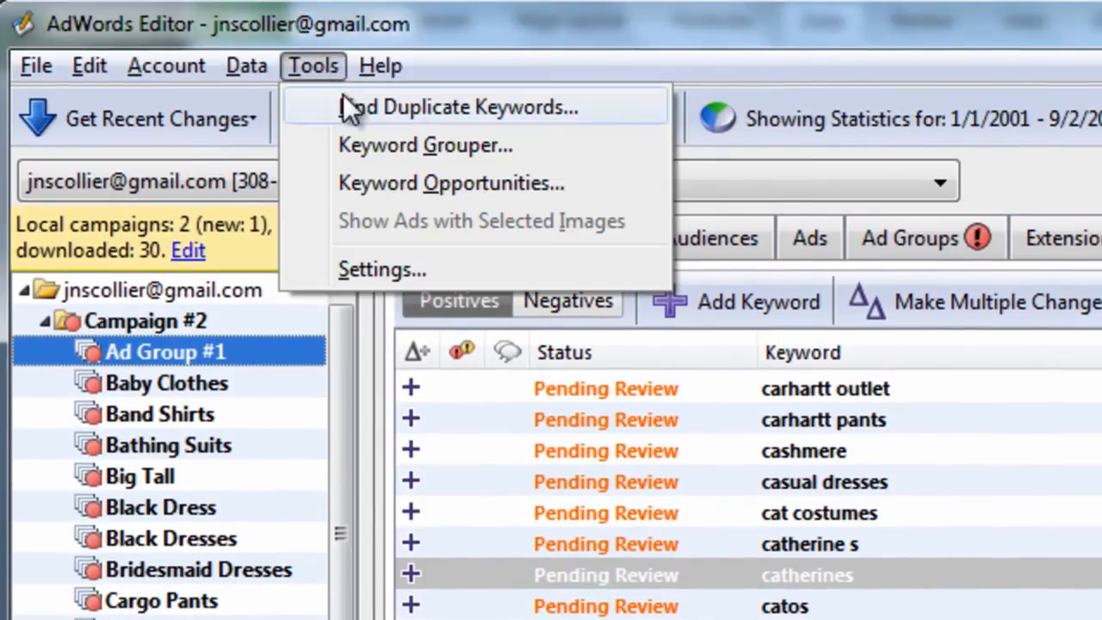
left_click(425, 145)
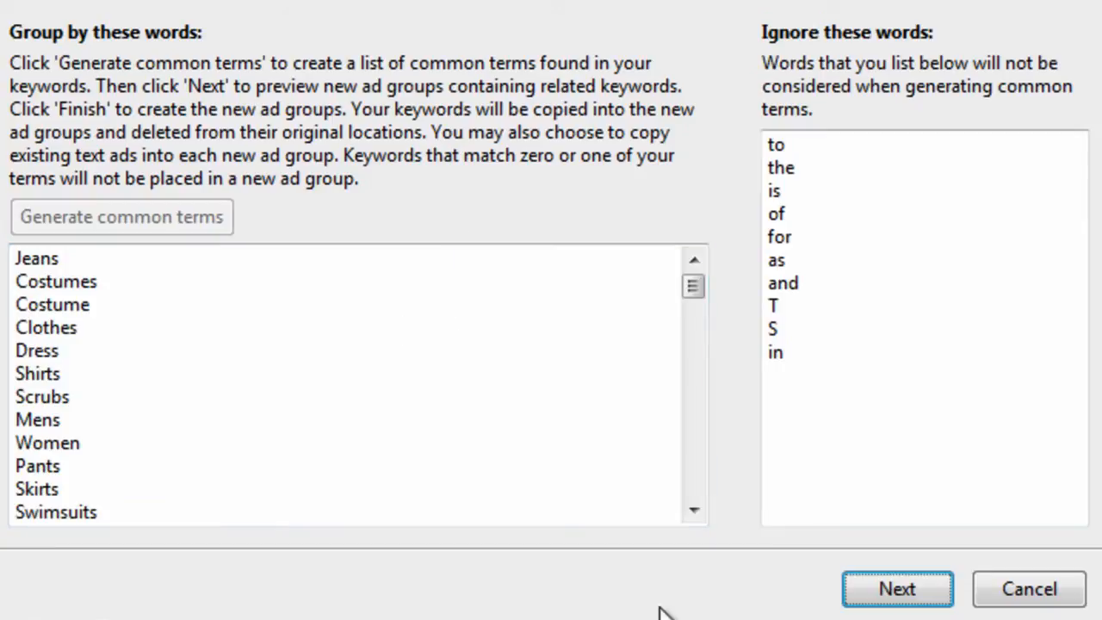
left_click(897, 589)
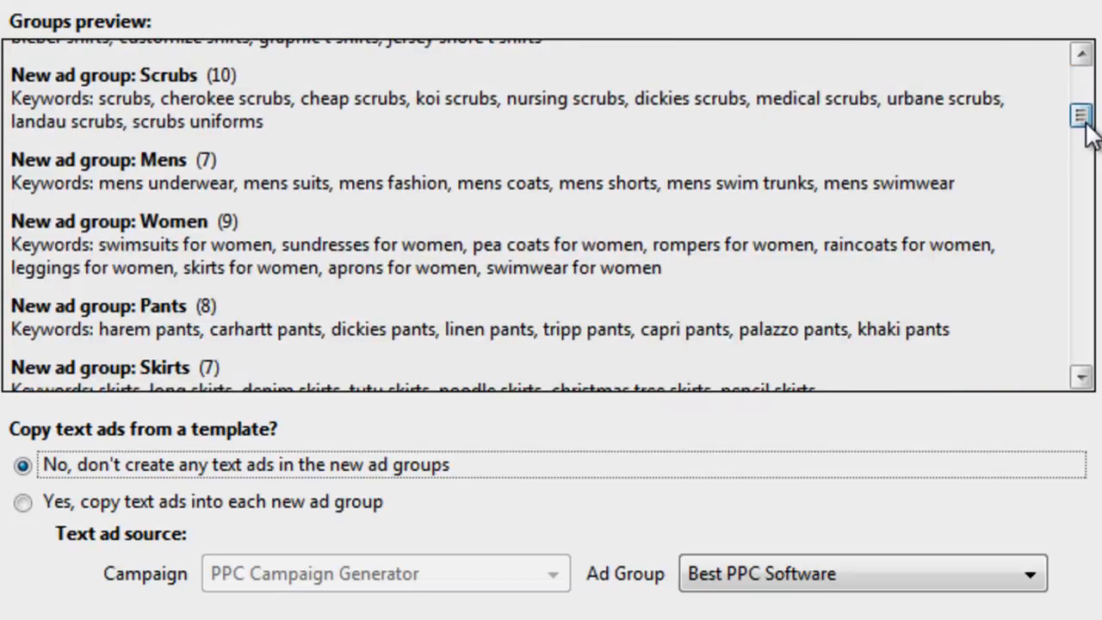
scroll("down", 3)
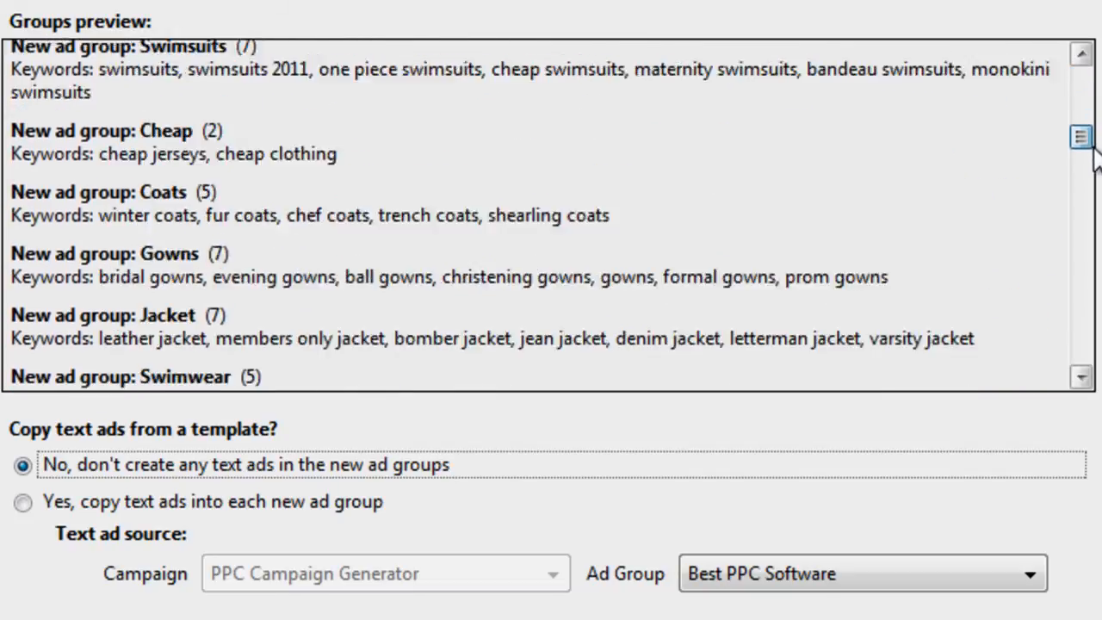
scroll("down", 3)
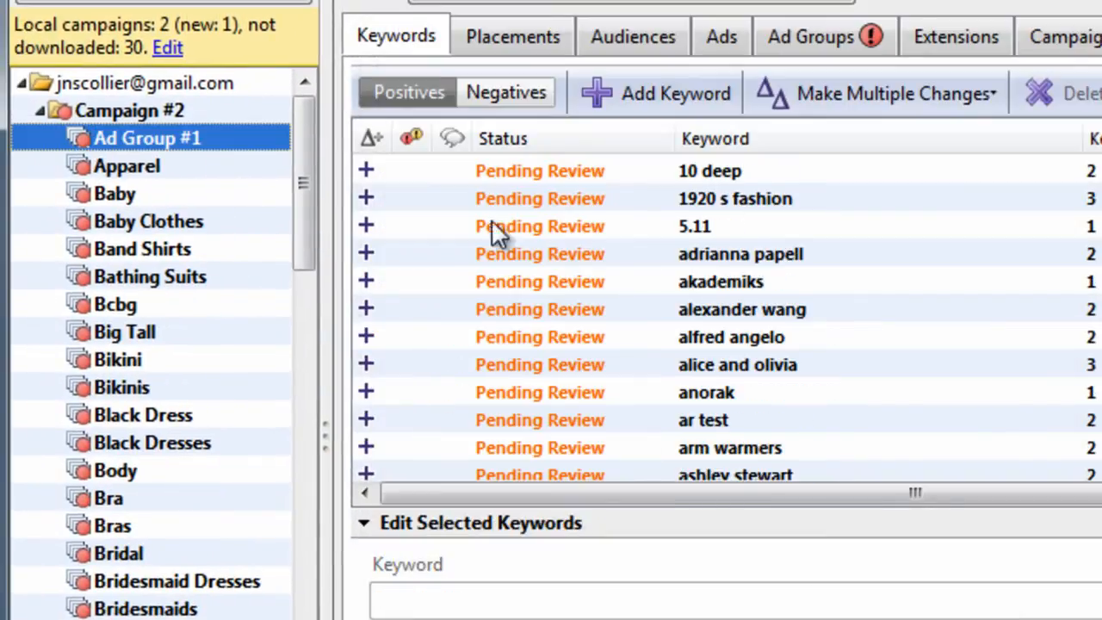
left_click(706, 392)
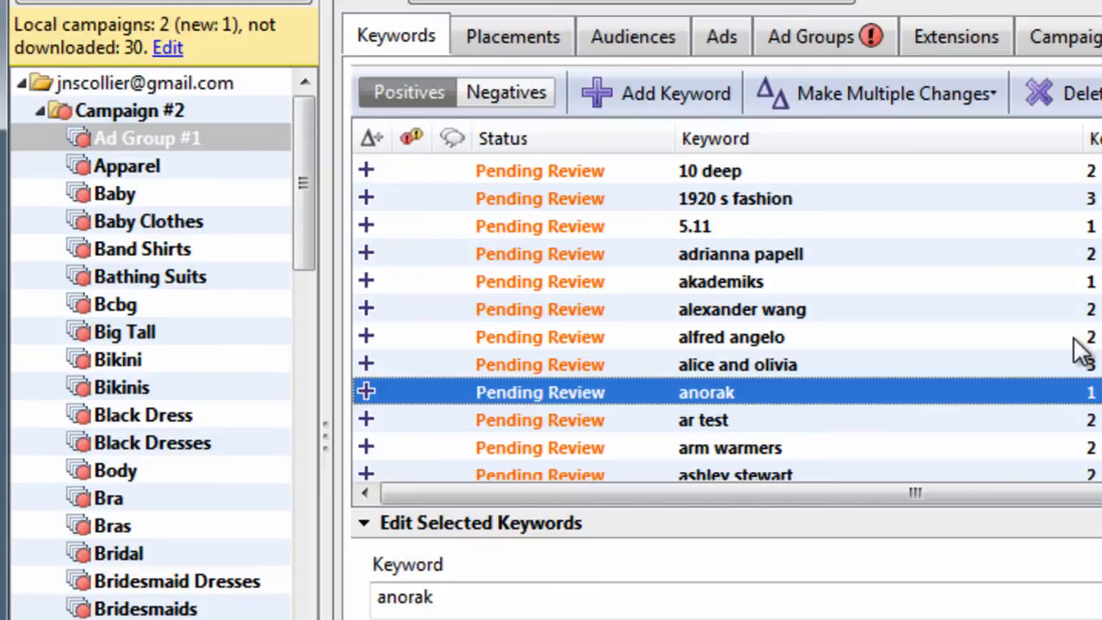
left_click(730, 336)
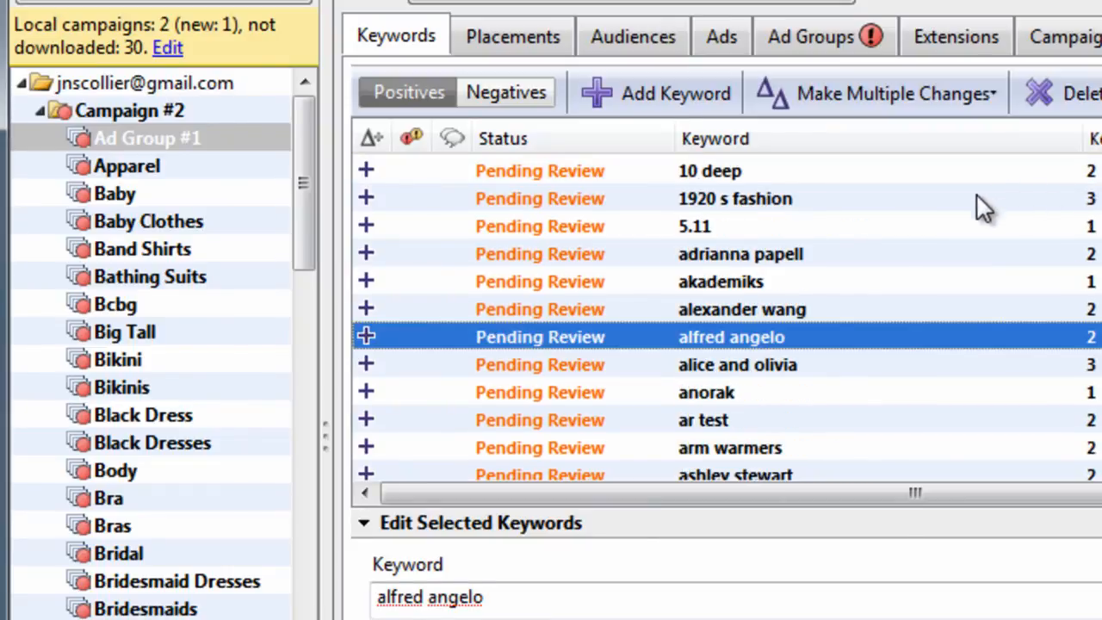
left_click(736, 198)
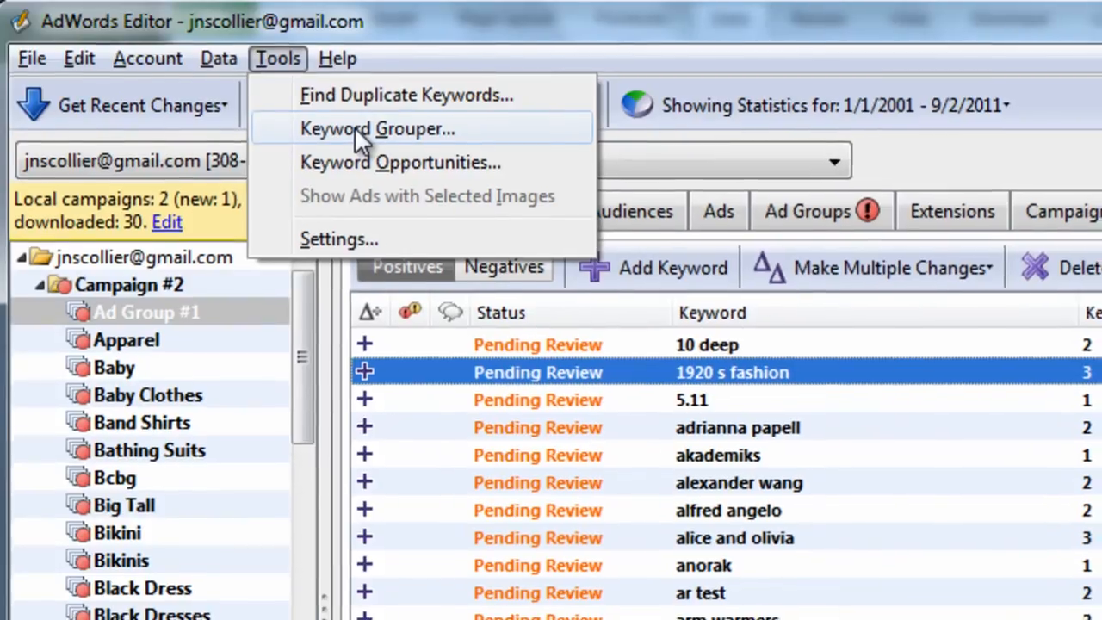
left_click(377, 128)
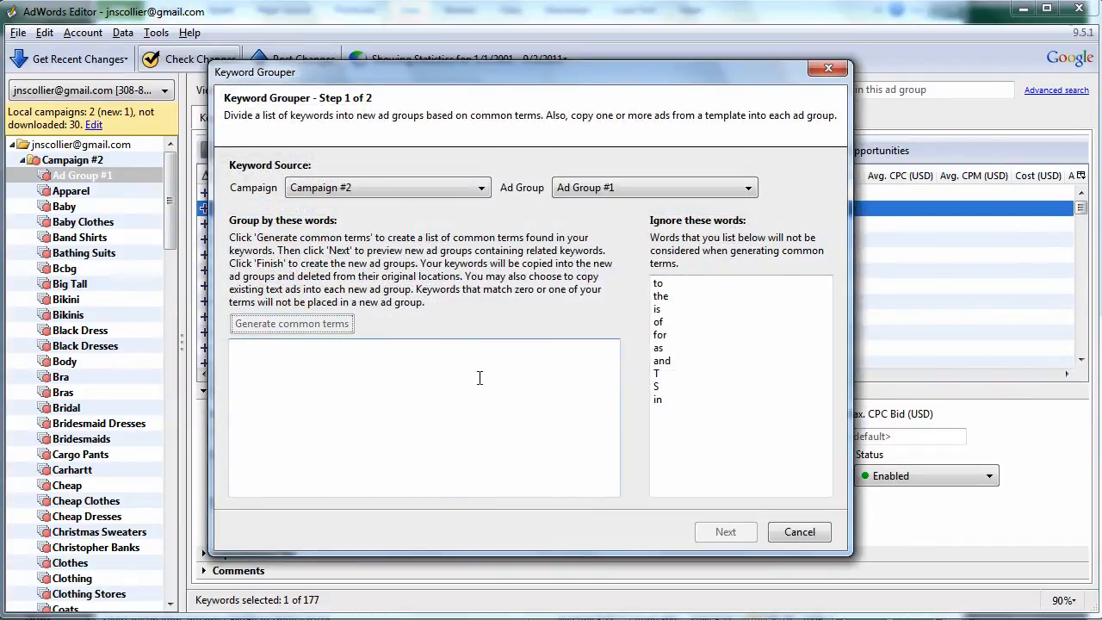
left_click(799, 530)
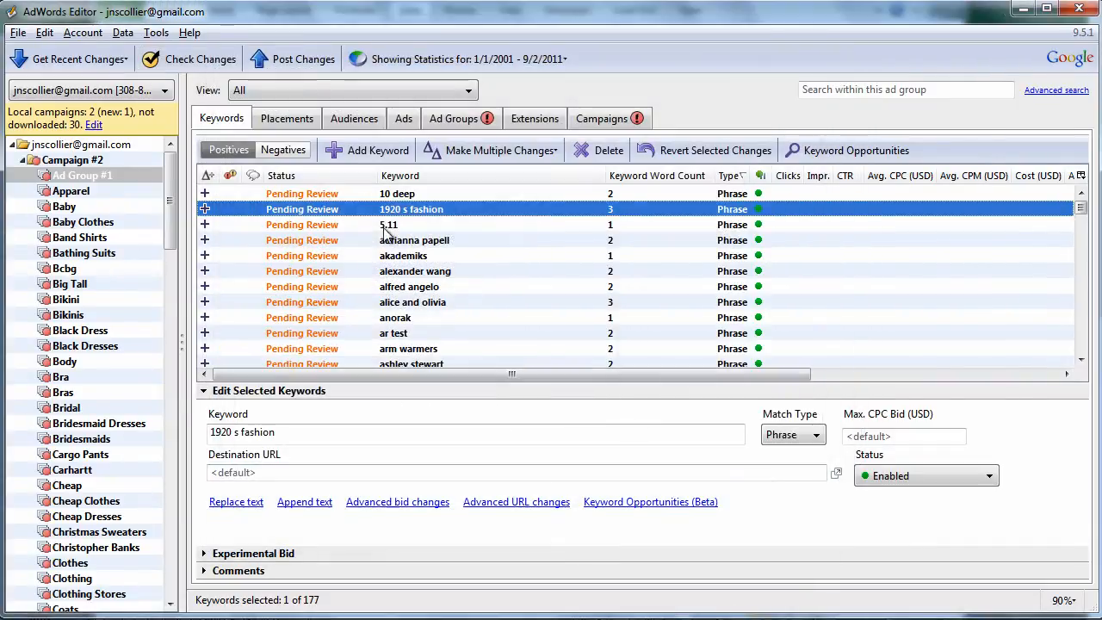
scroll("down", 3)
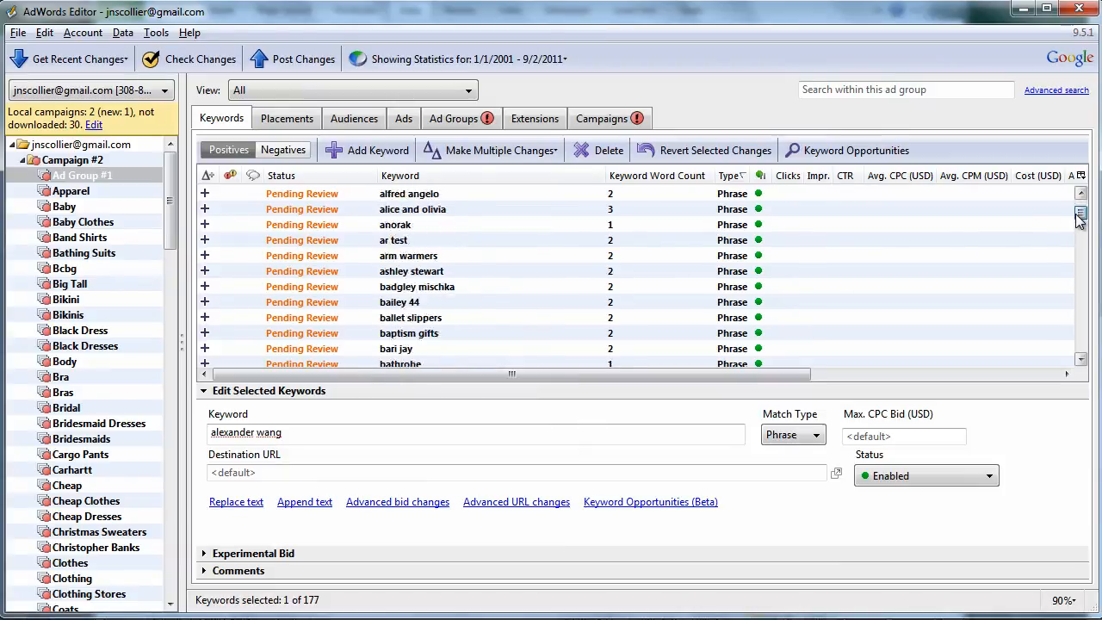
left_click(396, 317)
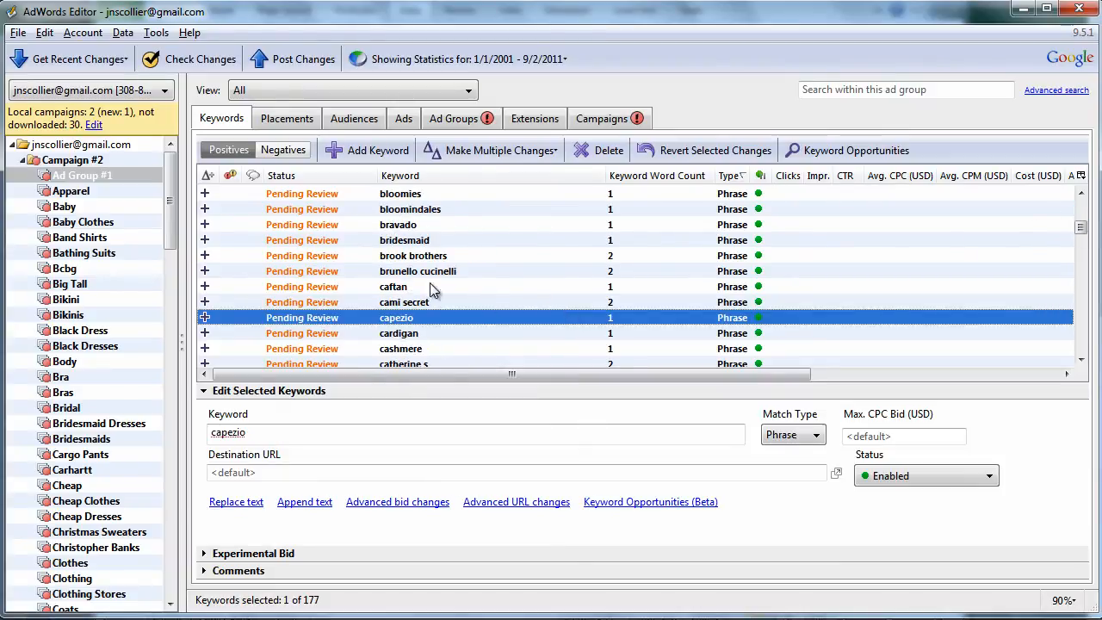
left_click(155, 33)
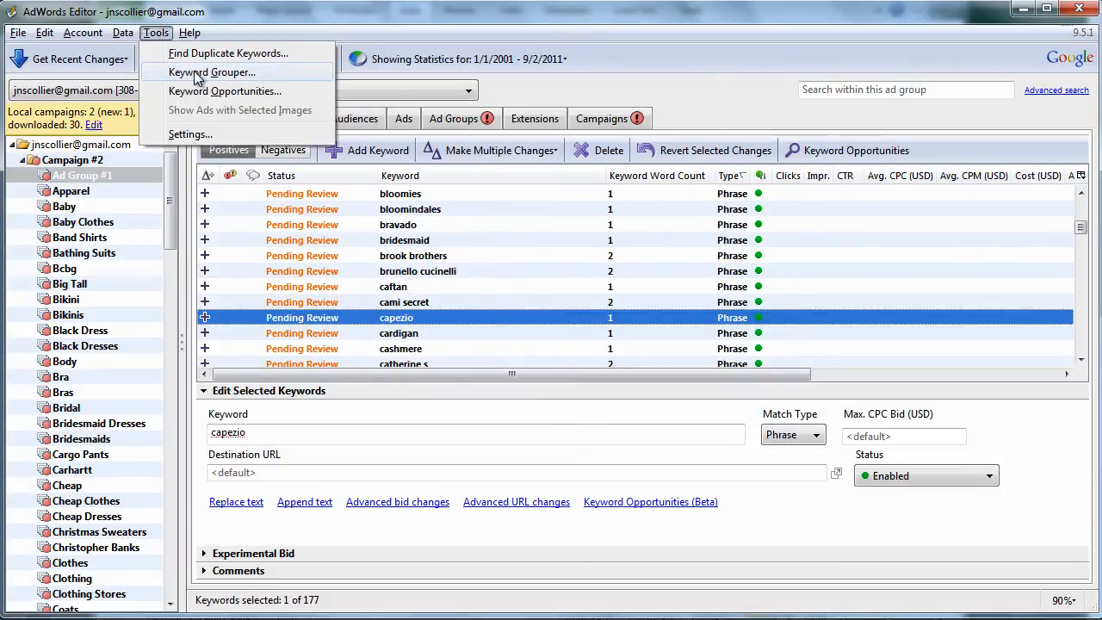
left_click(210, 73)
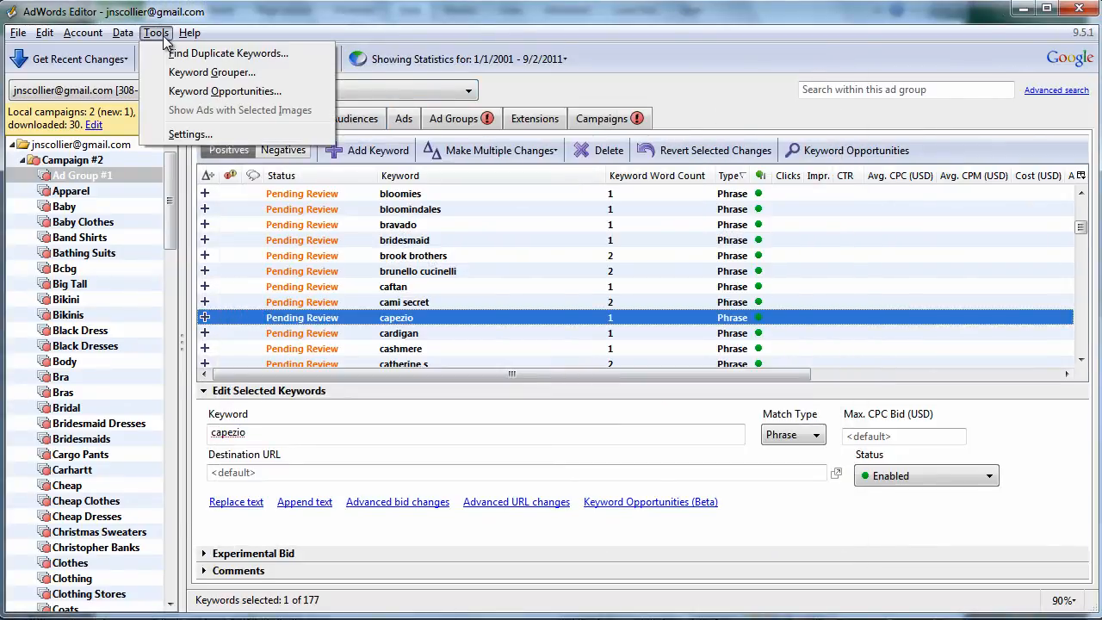
mouse_move(224, 89)
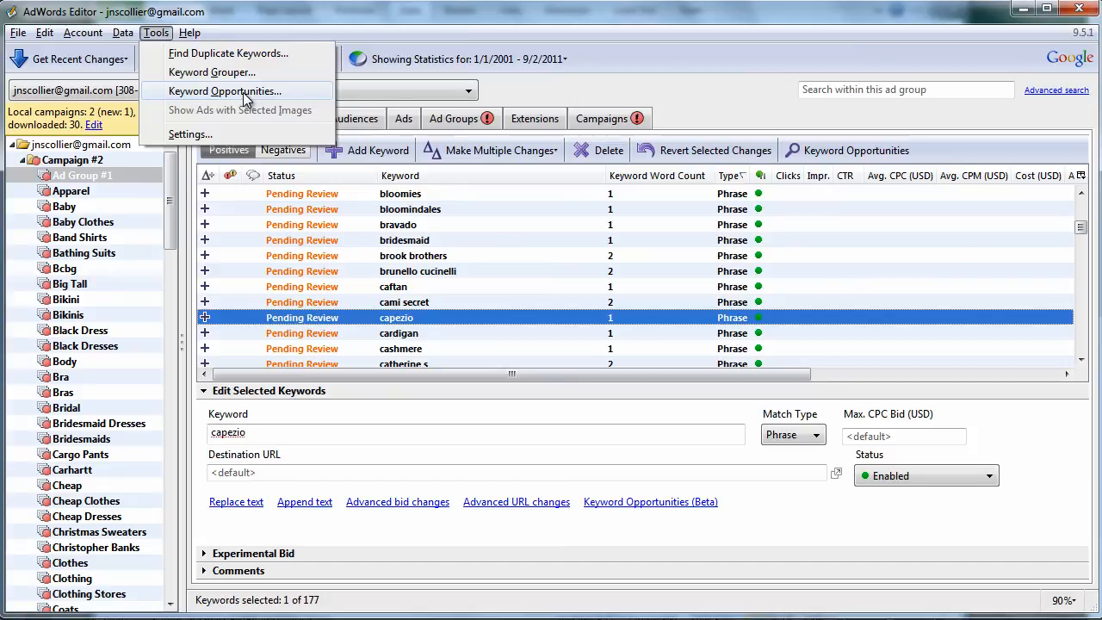
mouse_move(534, 244)
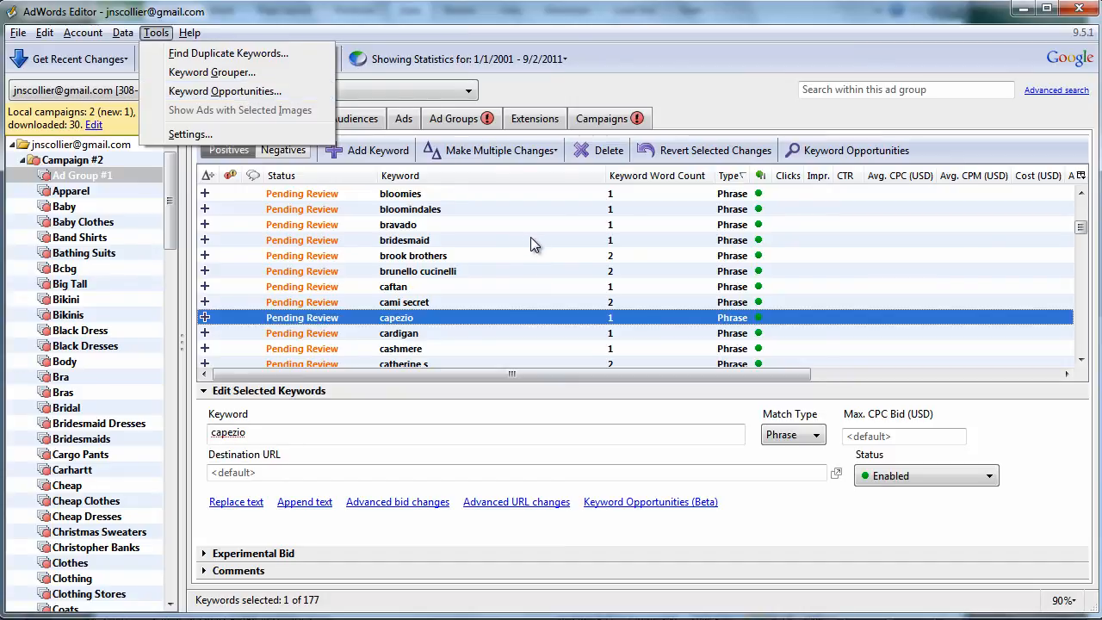